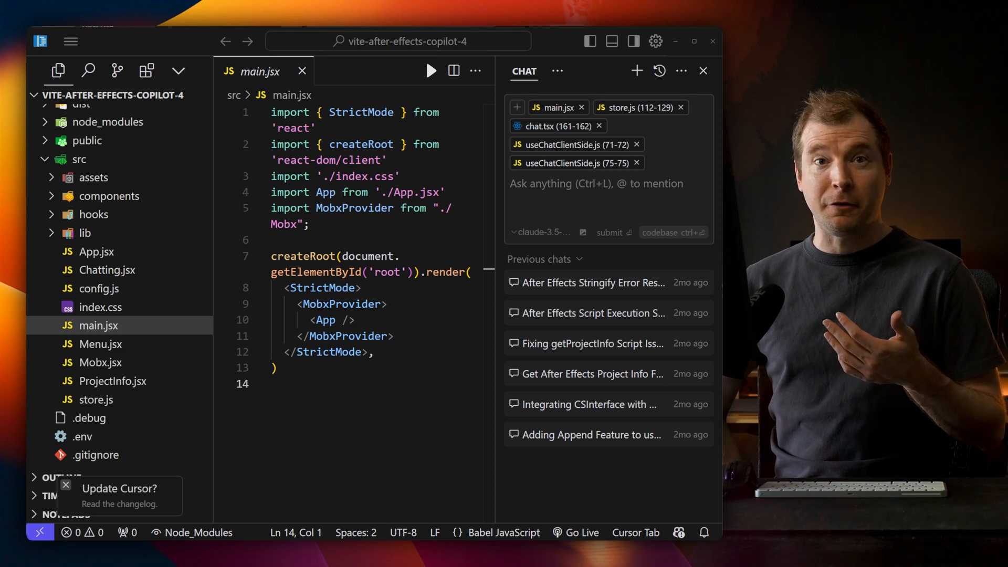
Ask Cursor's AI for a 'logging' file that console-logs each store action, then start a fresh chat.
{"action": "type", "text": "created a"}
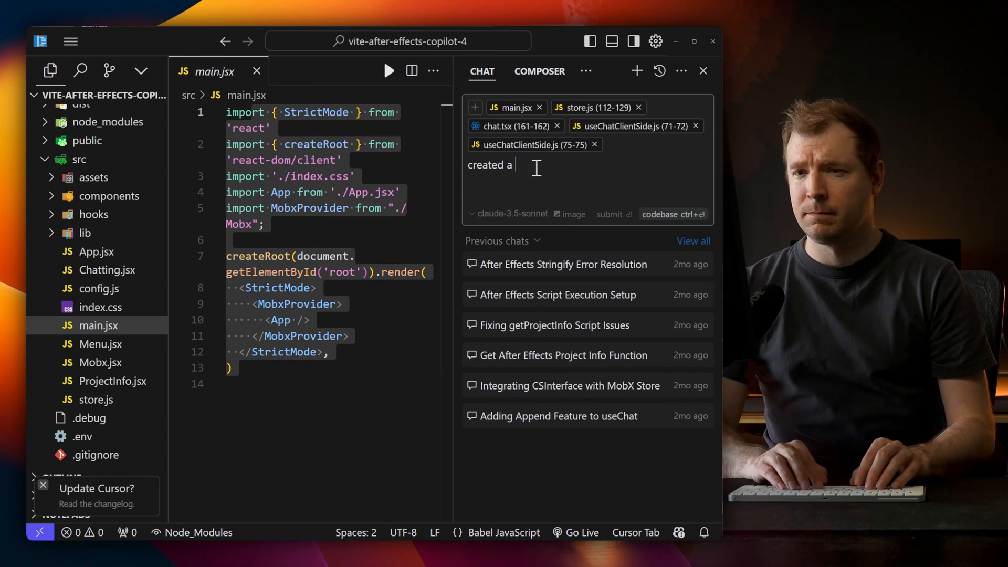
{"action": "type", "text": "file called logging, which looks at my store functions, and console logs out each action so I can see in the"}
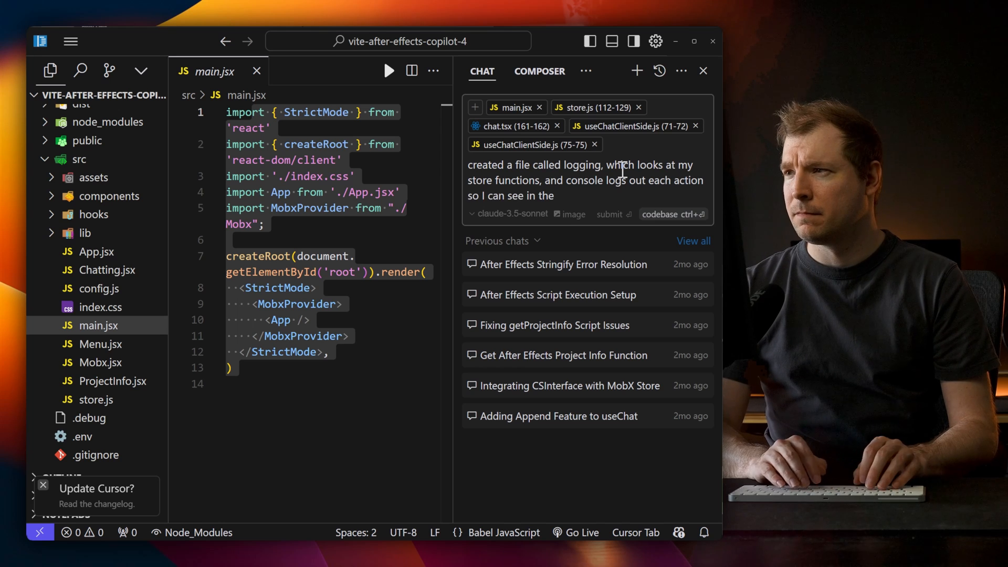
{"action": "left_click", "coordinate": [612, 214]}
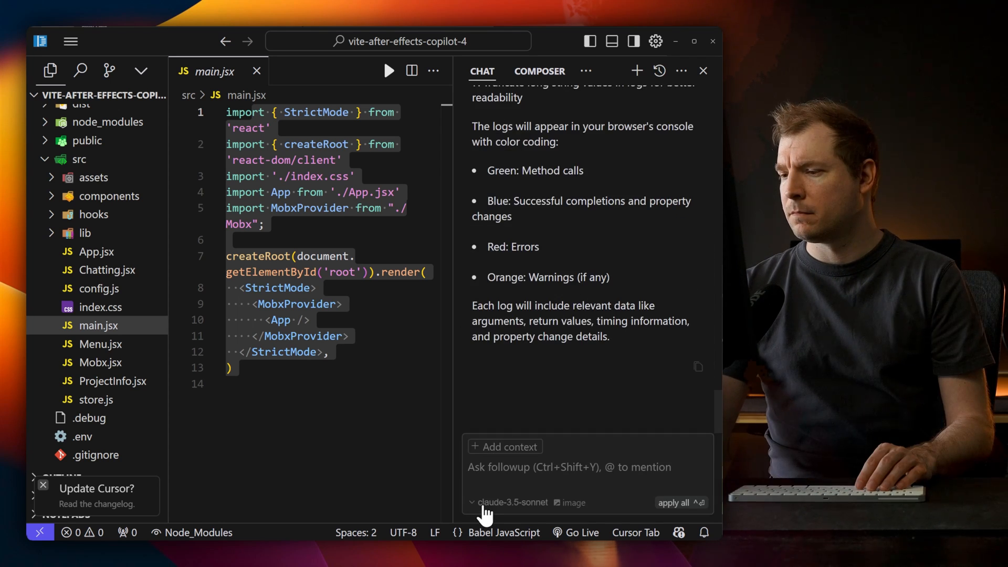
{"action": "left_click", "coordinate": [538, 71]}
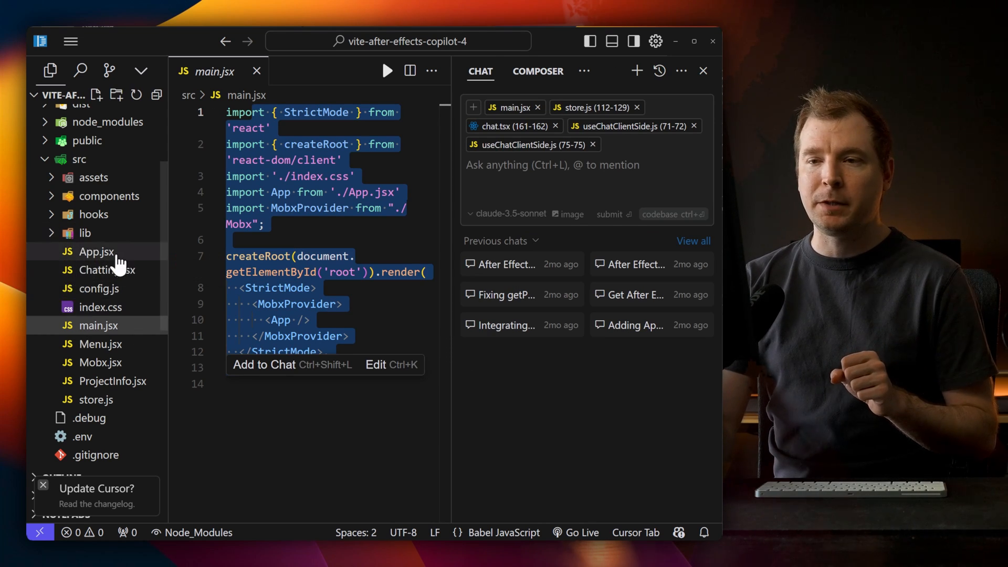
{"action": "mouse_move", "coordinate": [100, 361]}
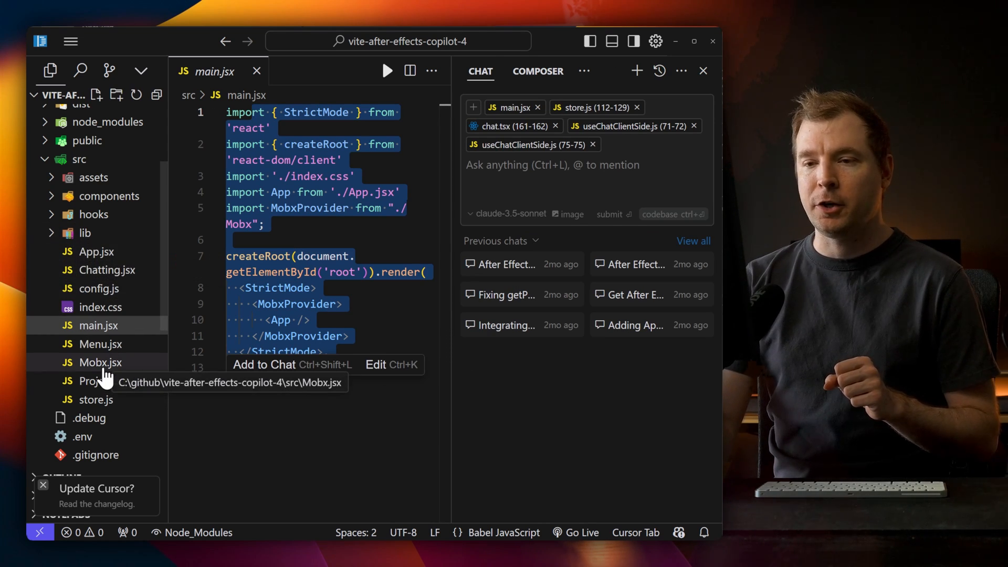
Review the Mobx.jsx and store.js code, scrolling down through the file.
{"action": "left_click", "coordinate": [99, 361]}
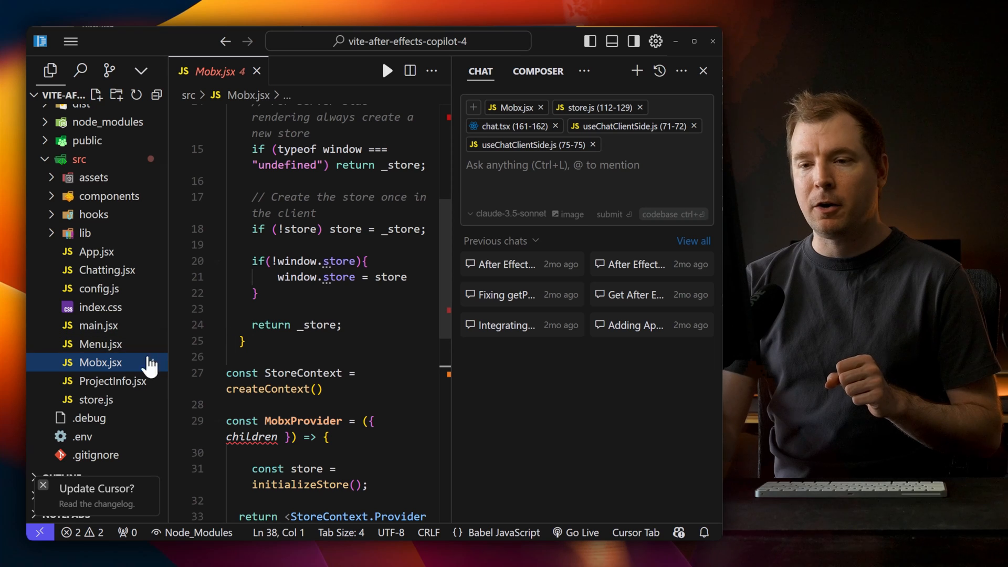
{"action": "left_click", "coordinate": [94, 399]}
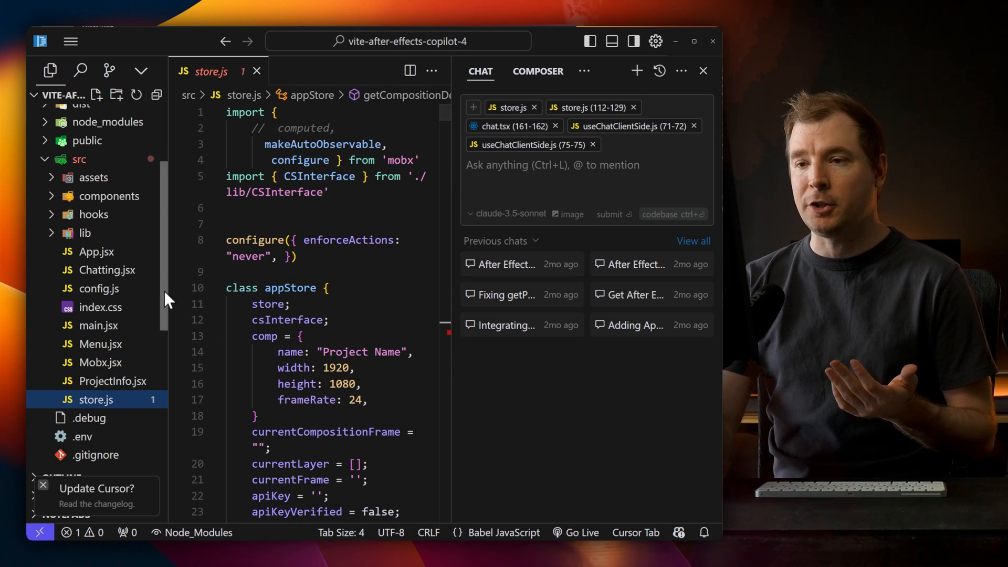
{"action": "mouse_move", "coordinate": [450, 284]}
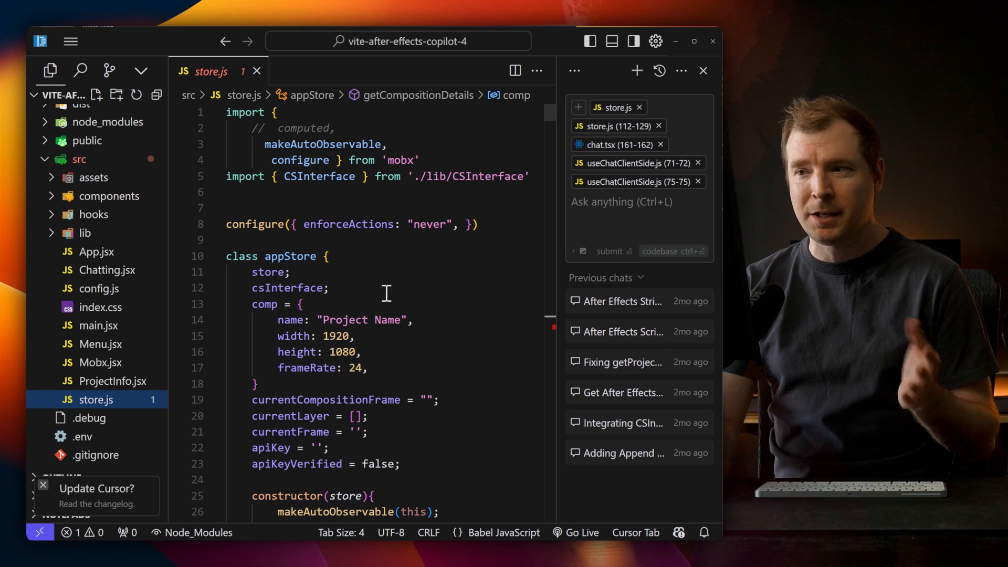
{"action": "scroll", "scroll_direction": "down", "scroll_amount": 3}
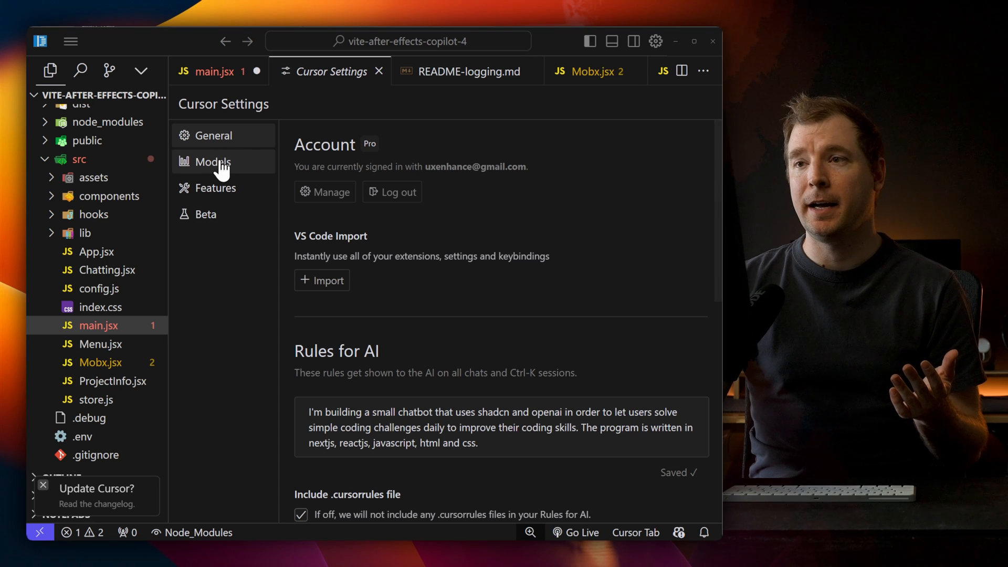
Browse Cursor's Models settings, scrolling through the model names and API key fields.
{"action": "left_click", "coordinate": [213, 161]}
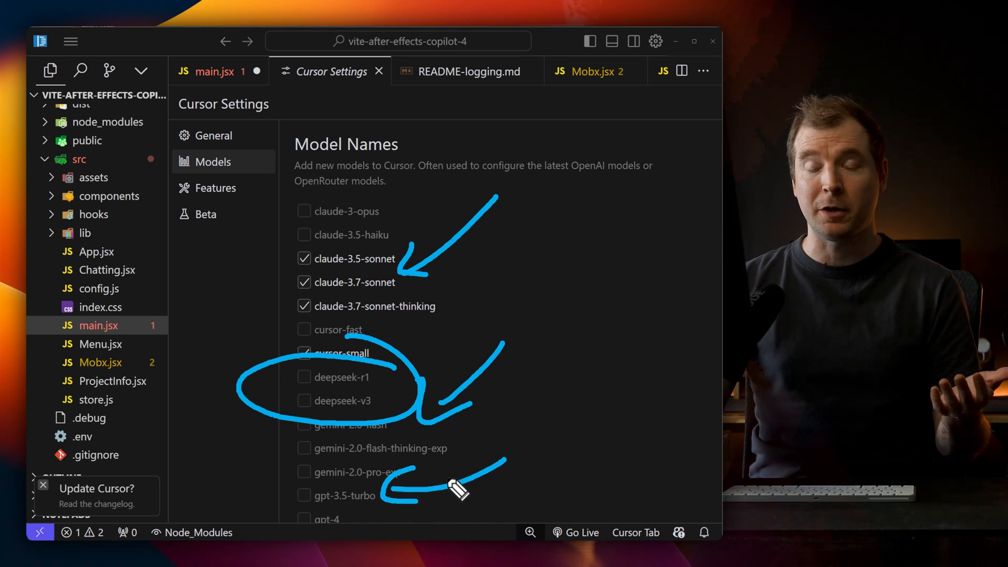
{"action": "scroll", "scroll_direction": "down", "scroll_amount": 3}
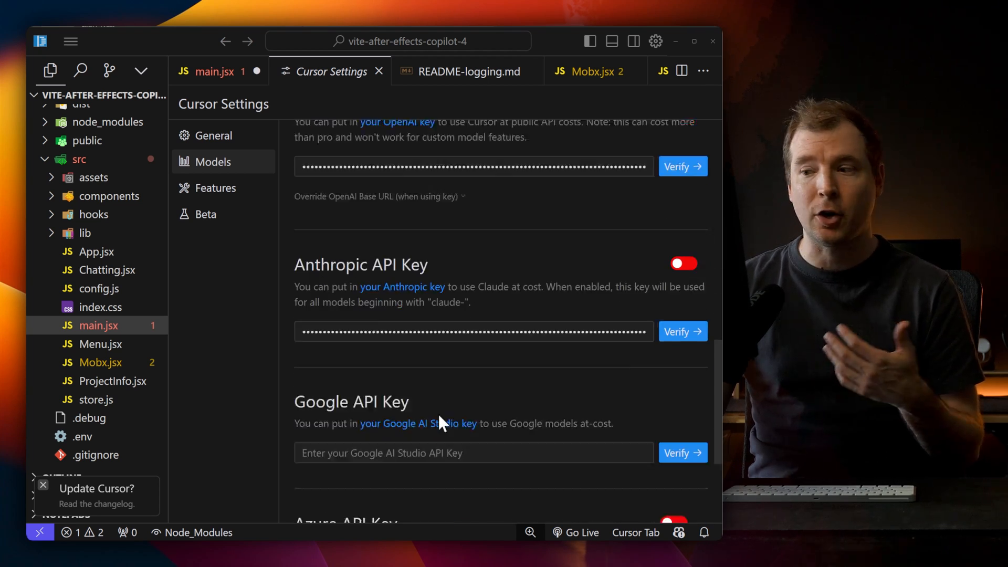
{"action": "scroll", "scroll_direction": "up", "scroll_amount": 3}
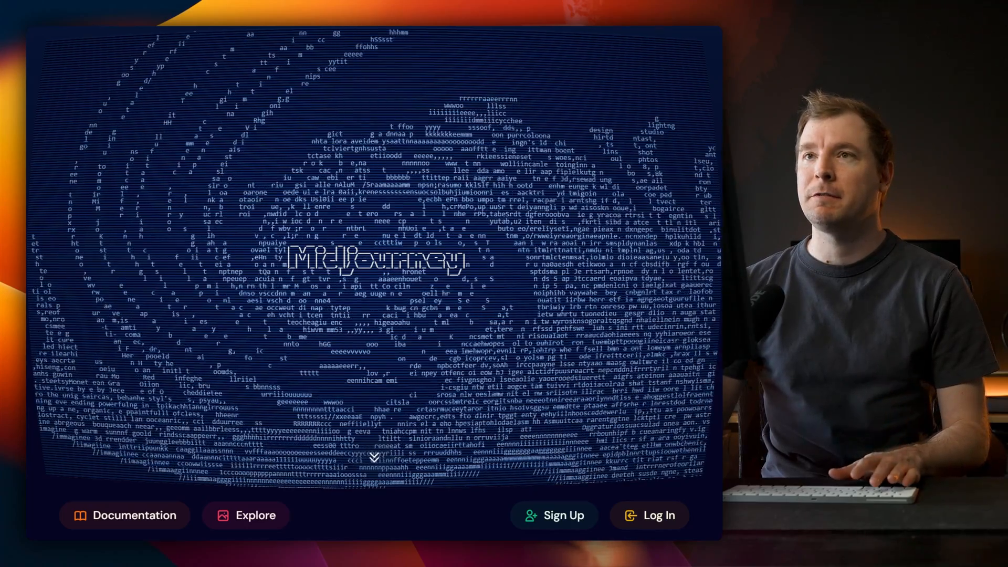
Enter Midjourney and scroll through past coffee-store landing page and wireframe generations.
{"action": "left_click", "coordinate": [255, 515]}
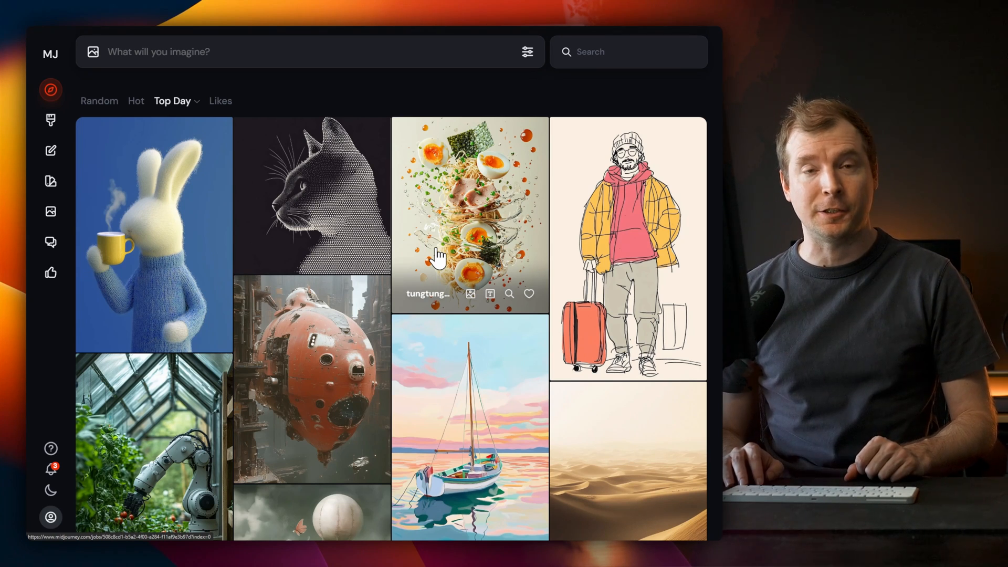
{"action": "left_click", "coordinate": [50, 120]}
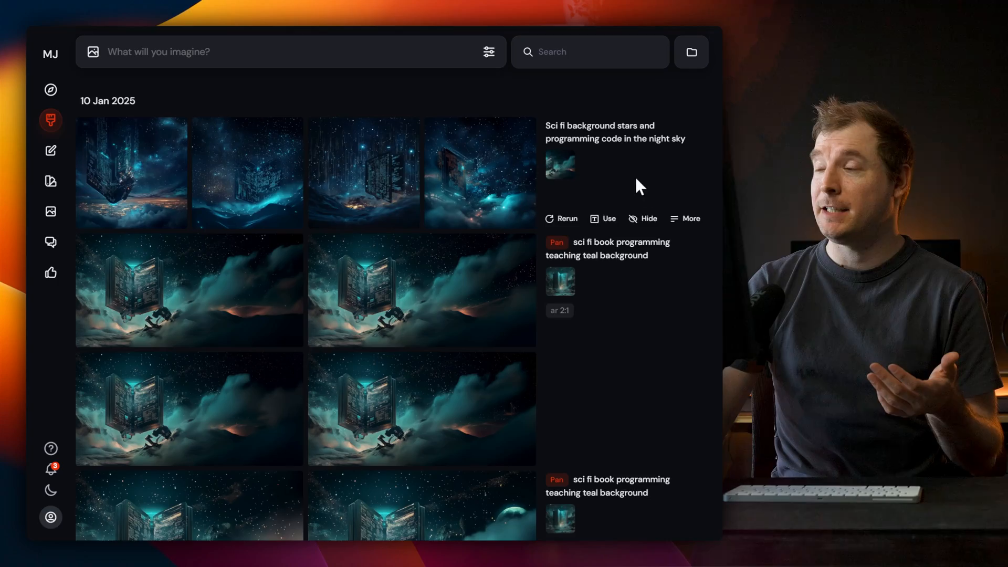
{"action": "scroll", "scroll_direction": "down", "scroll_amount": 3}
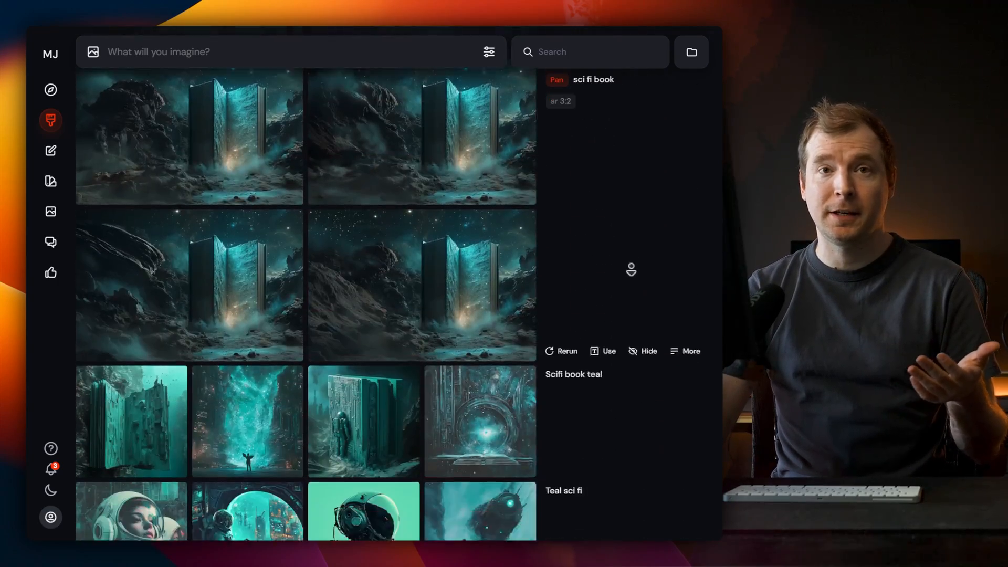
{"action": "scroll", "scroll_direction": "down", "scroll_amount": 3}
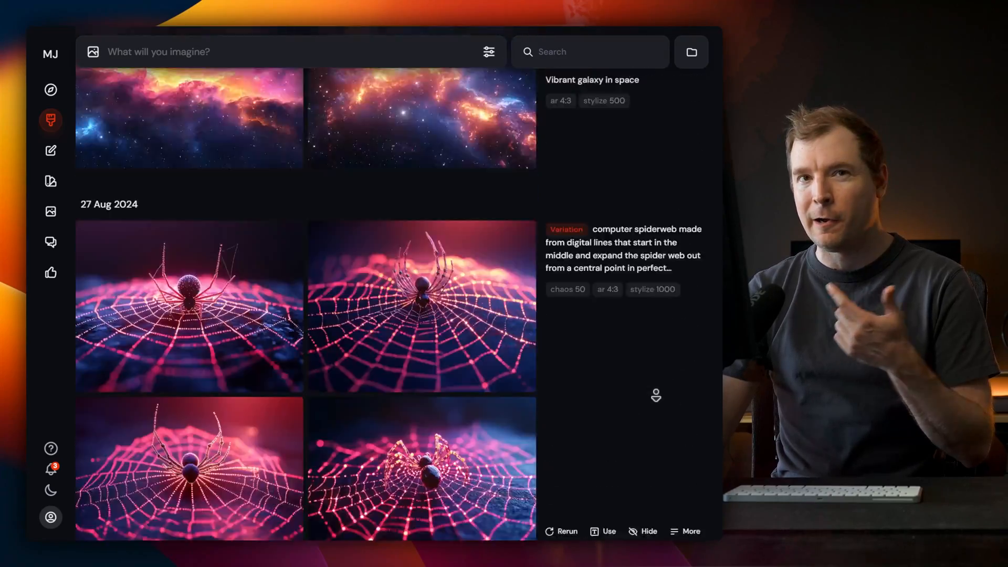
{"action": "scroll", "scroll_direction": "down", "scroll_amount": 3}
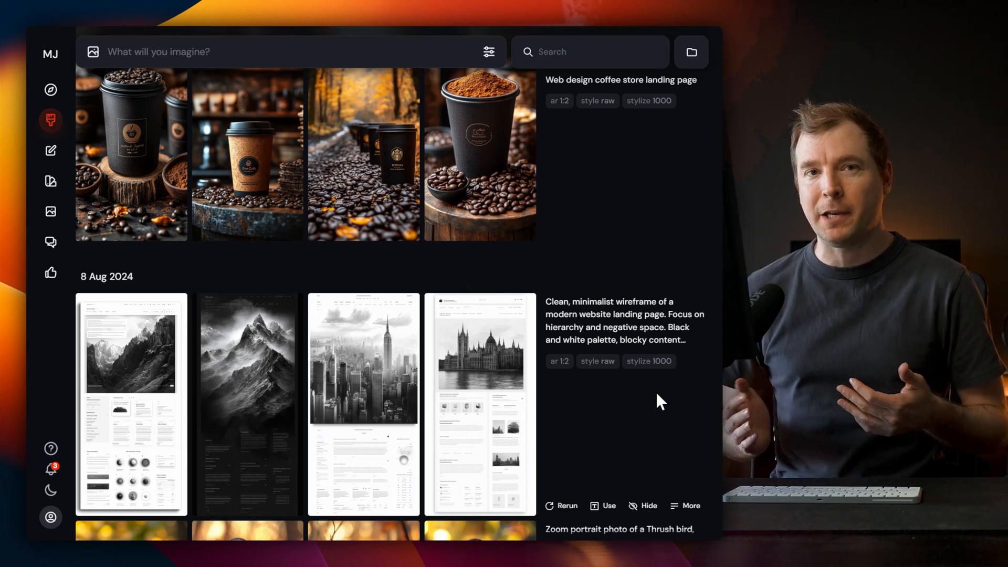
{"action": "scroll", "scroll_direction": "down", "scroll_amount": 3}
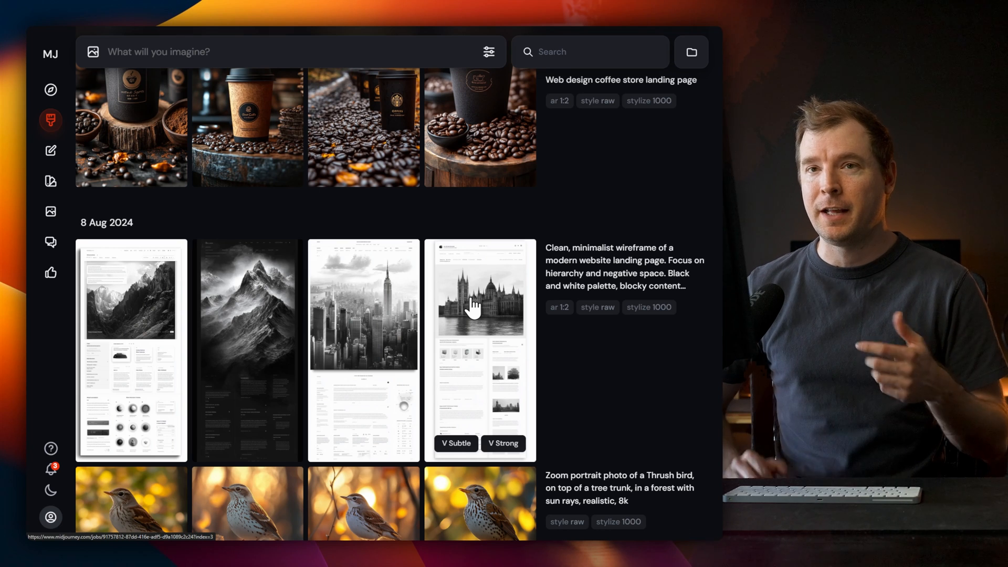
{"action": "scroll", "scroll_direction": "up", "scroll_amount": 3}
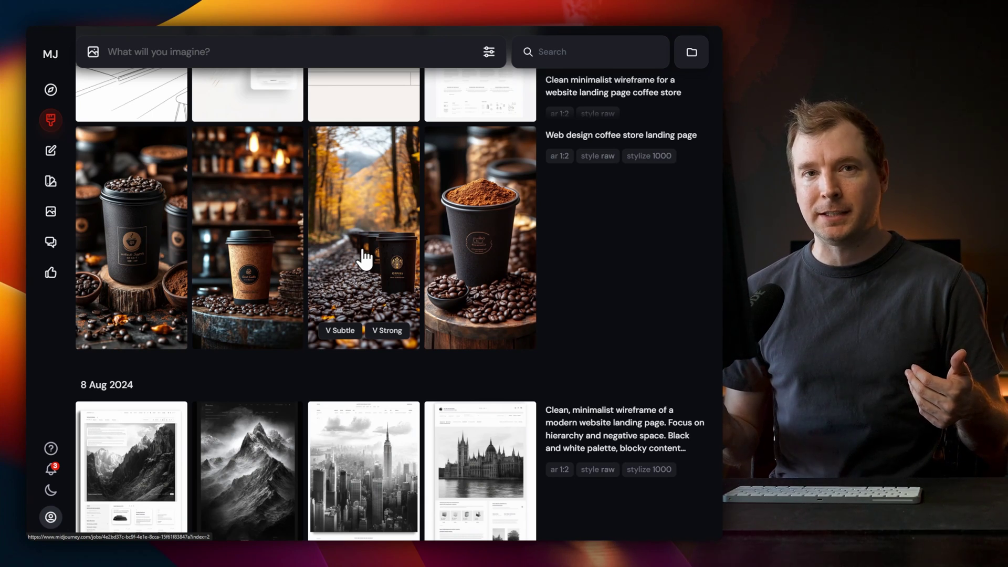
{"action": "mouse_move", "coordinate": [498, 61]}
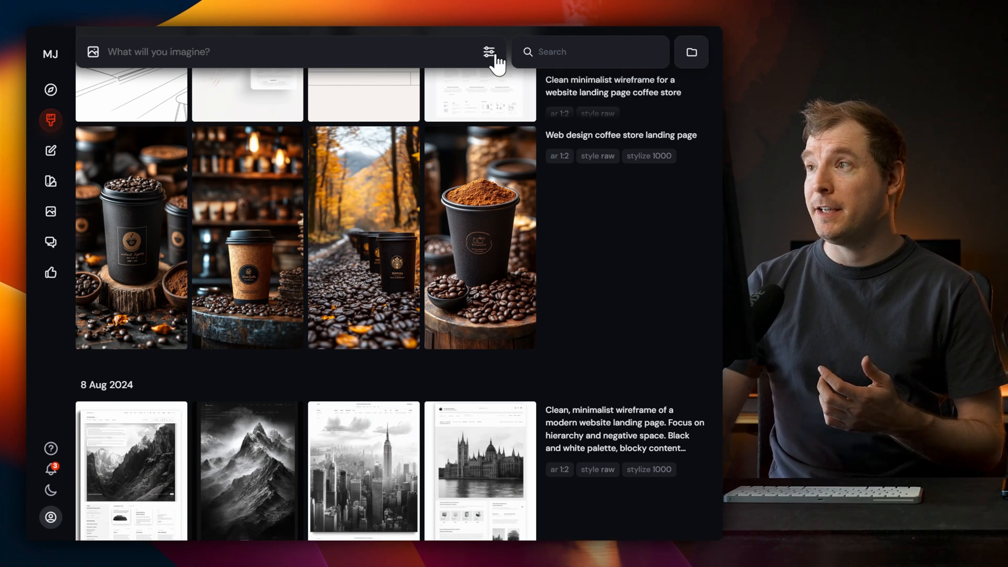
Keep model version 6.1 and drag the image size slider to Landscape 2:1.
{"action": "left_click", "coordinate": [489, 51]}
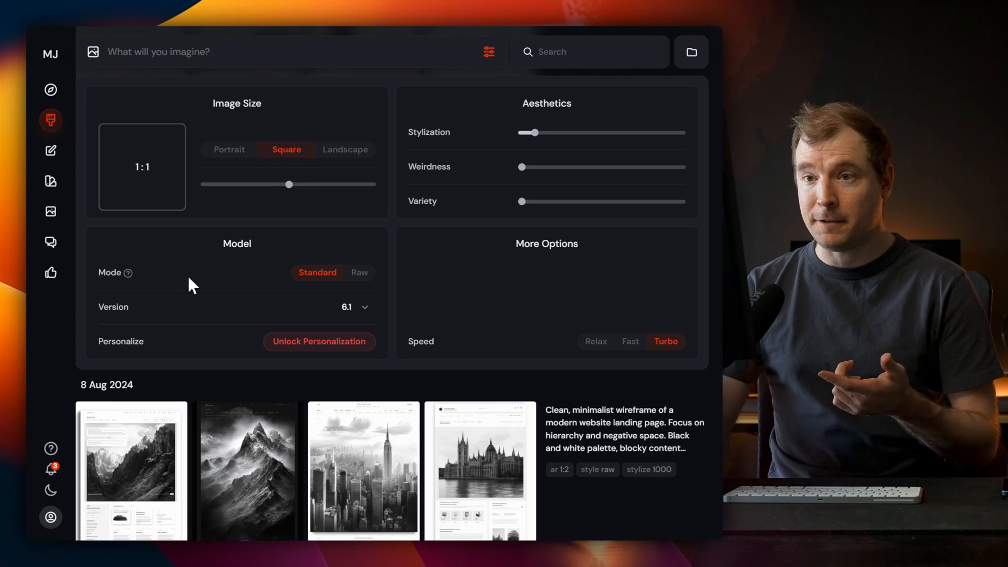
{"action": "left_click", "coordinate": [353, 307]}
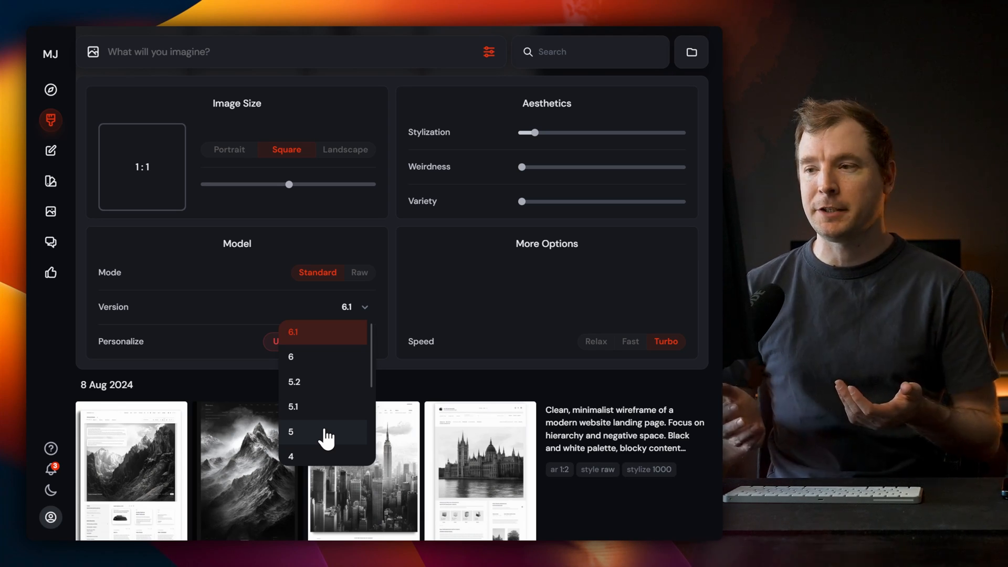
{"action": "mouse_move", "coordinate": [349, 335]}
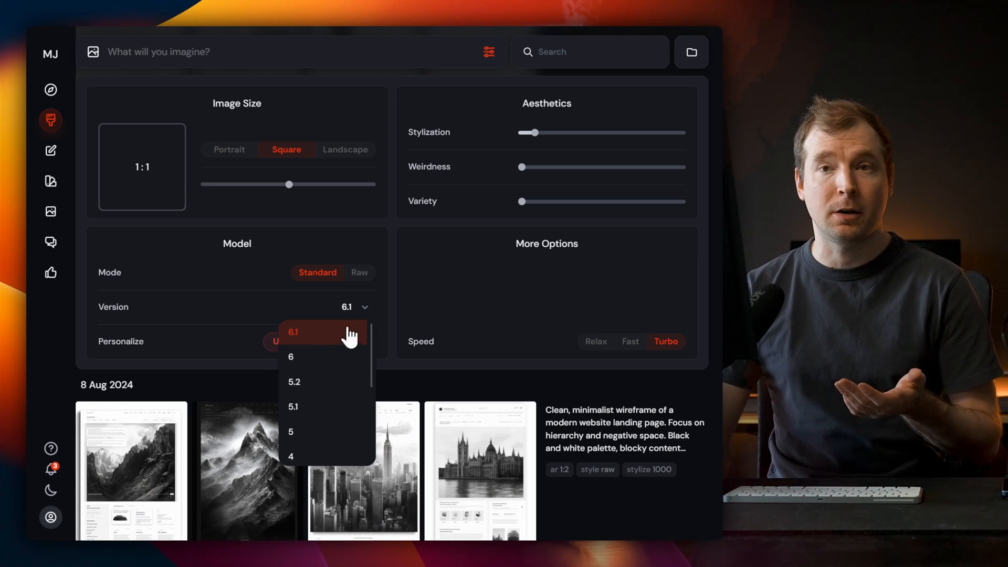
{"action": "left_click", "coordinate": [292, 332]}
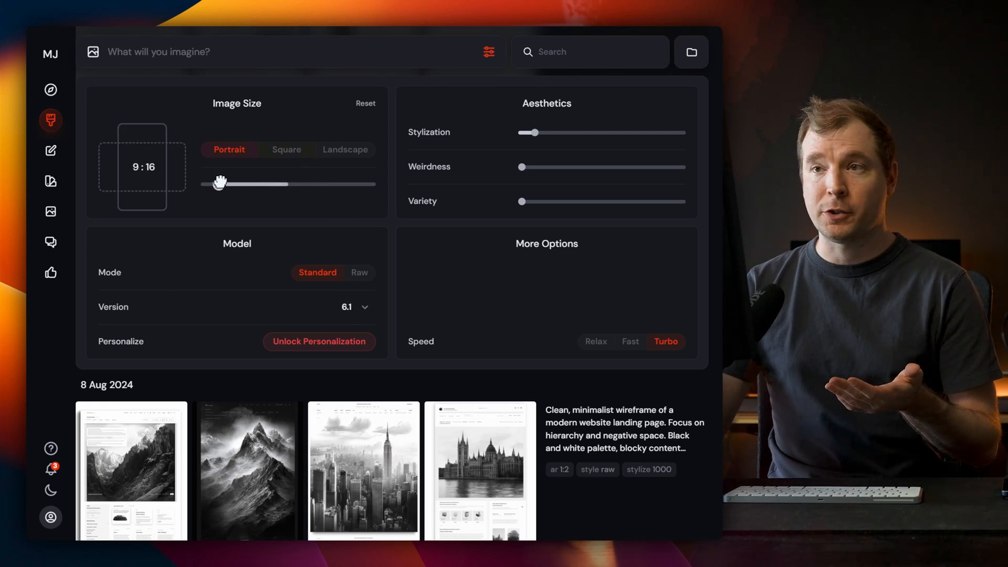
{"action": "left_click_drag", "start_coordinate": [218, 184], "coordinate": [251, 185]}
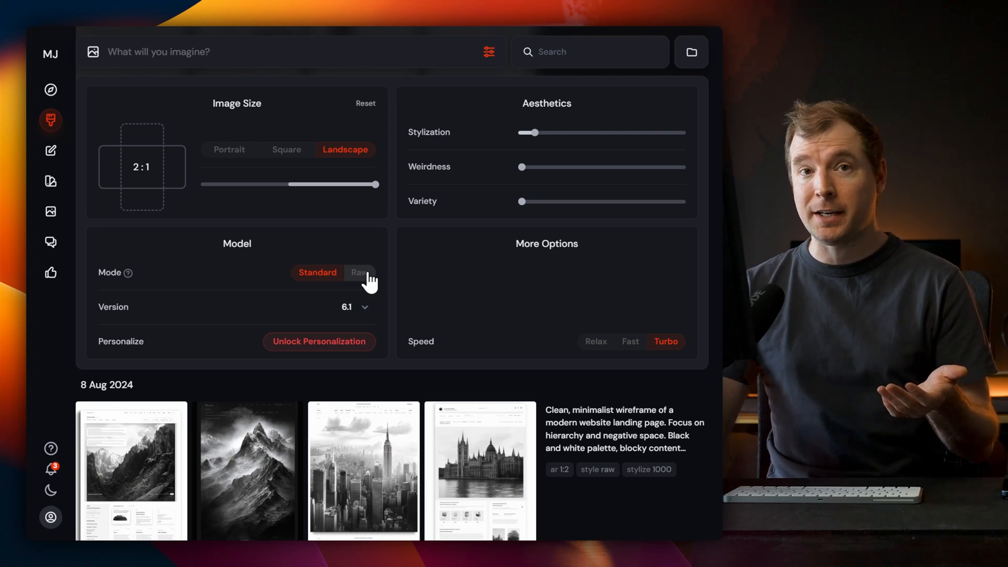
{"action": "mouse_move", "coordinate": [363, 278]}
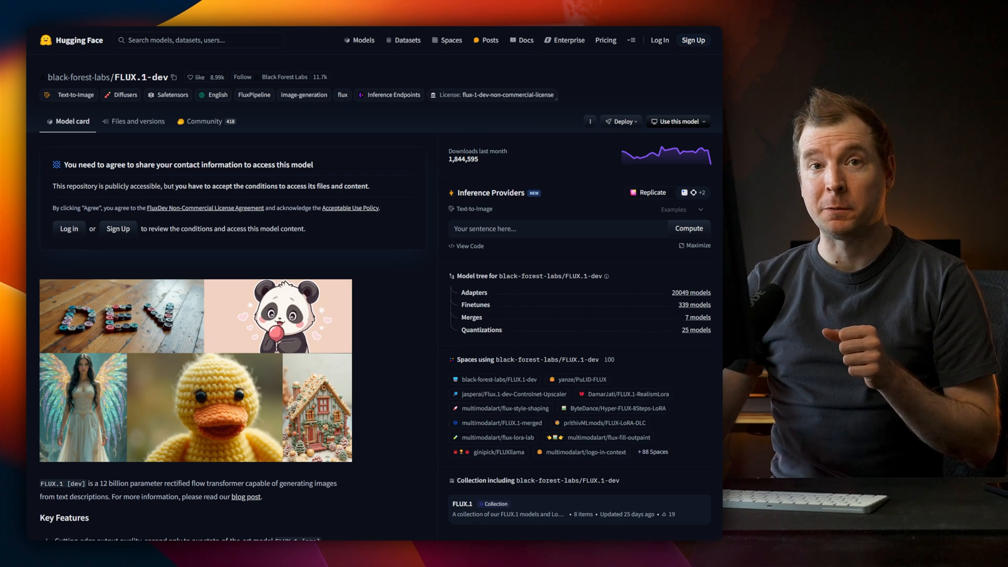
{"action": "mouse_move", "coordinate": [573, 267]}
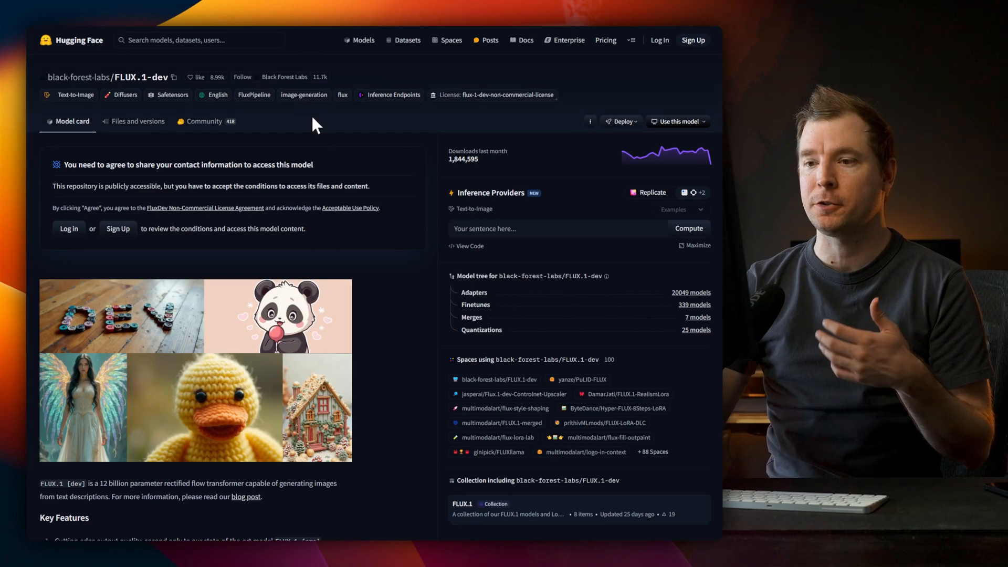
{"action": "mouse_move", "coordinate": [329, 293]}
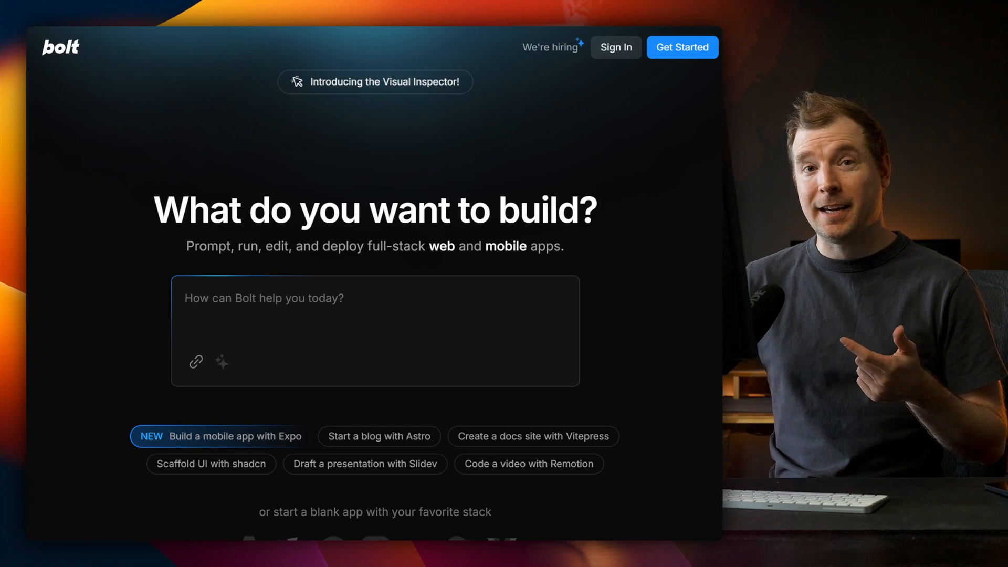
Submit the Expo mobile app prompt for viewing YouTube video comments.
{"action": "type", "text": "Create a m"}
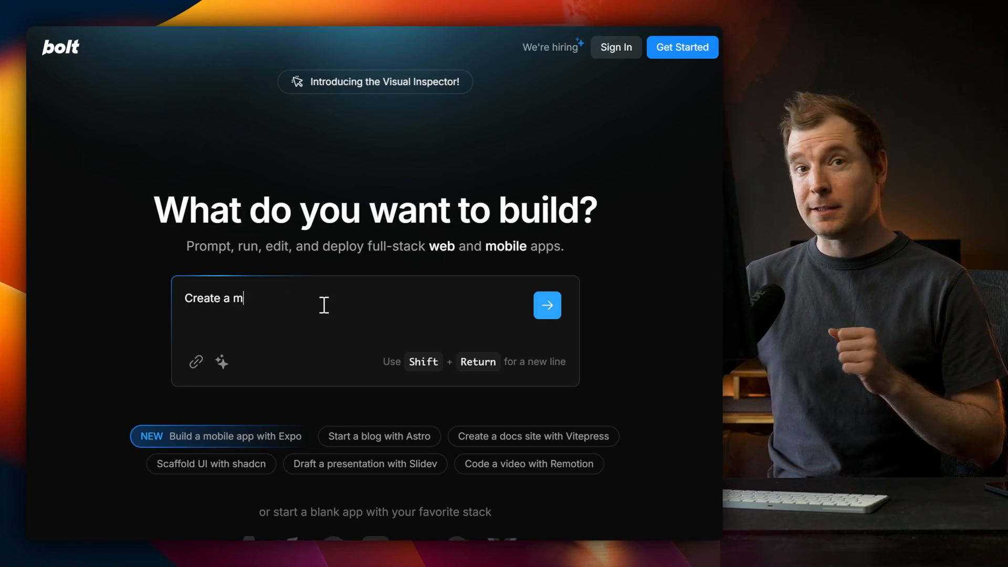
{"action": "left_click", "coordinate": [546, 305]}
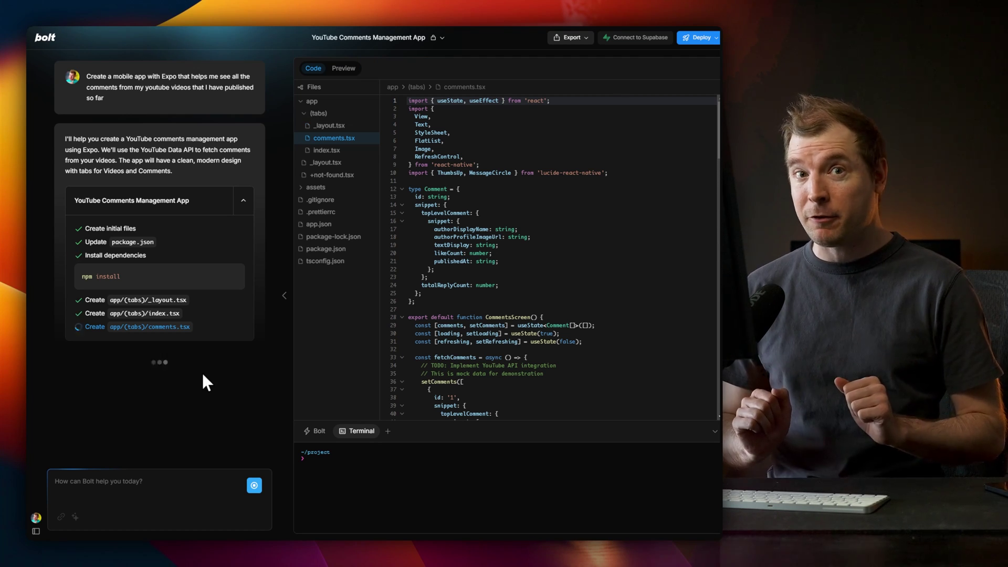
Preview the app's comments and videos screens, then return to the code view.
{"action": "left_click", "coordinate": [343, 68]}
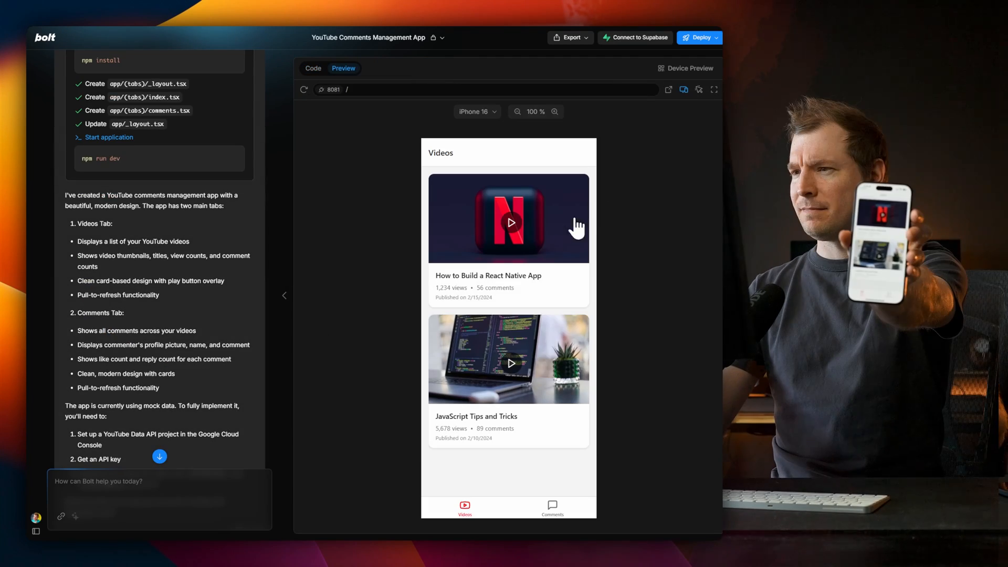
{"action": "left_click", "coordinate": [551, 507]}
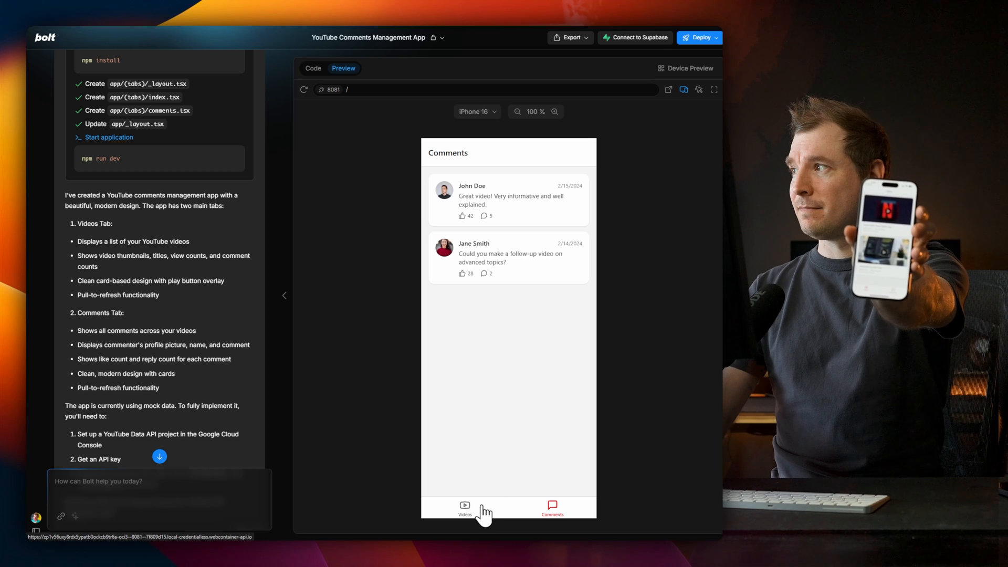
{"action": "left_click", "coordinate": [464, 507]}
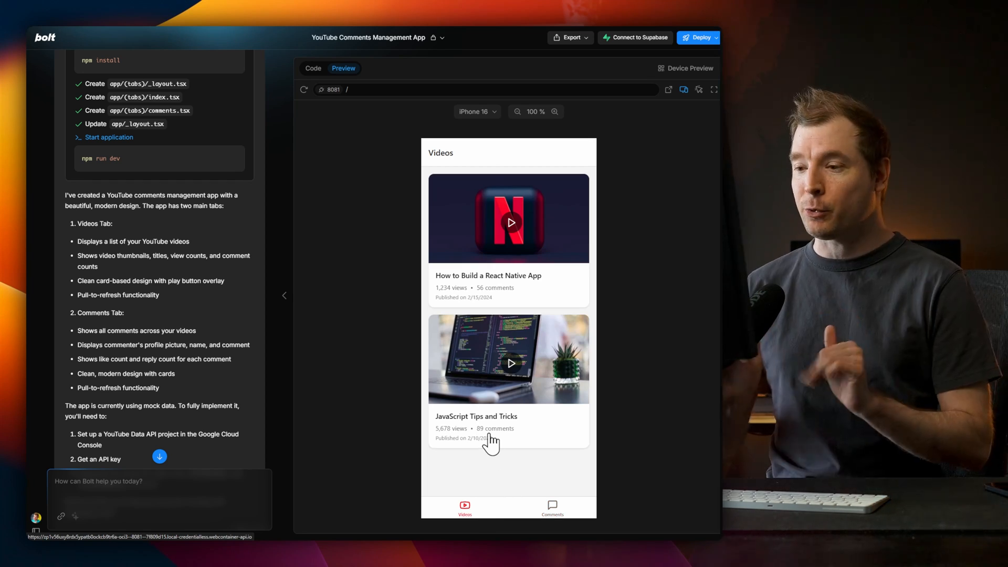
{"action": "left_click", "coordinate": [313, 68]}
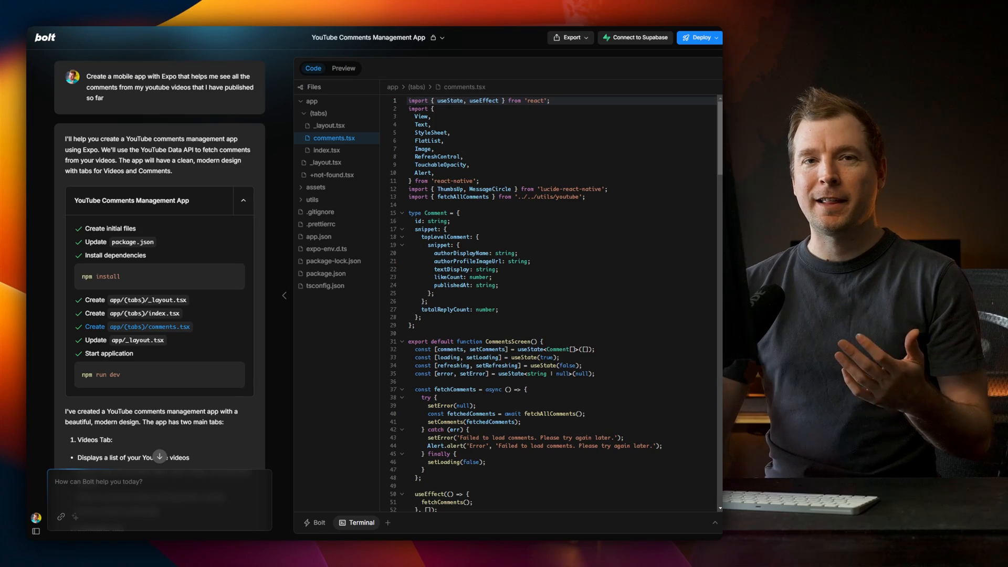
{"action": "mouse_move", "coordinate": [647, 414]}
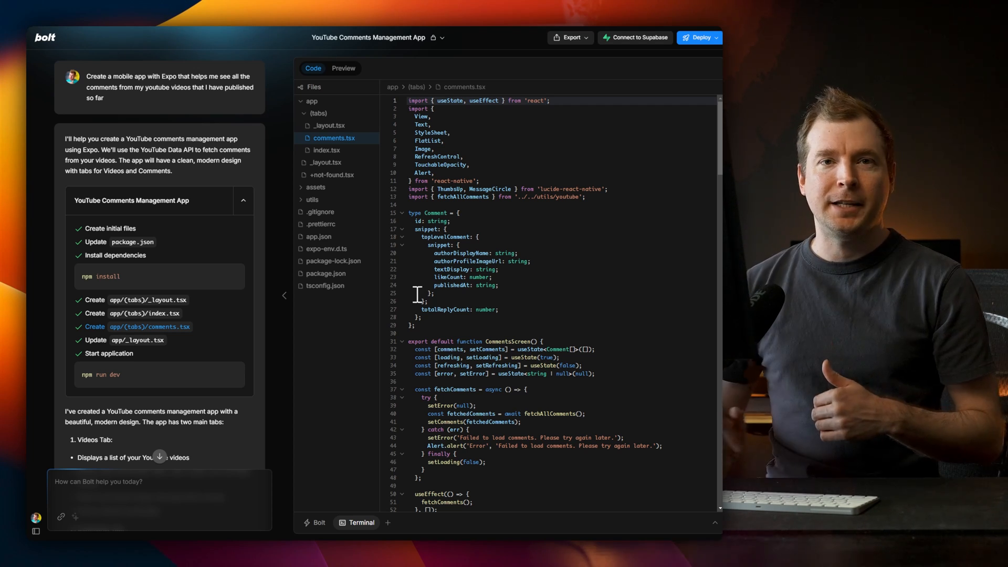
{"action": "mouse_move", "coordinate": [331, 101]}
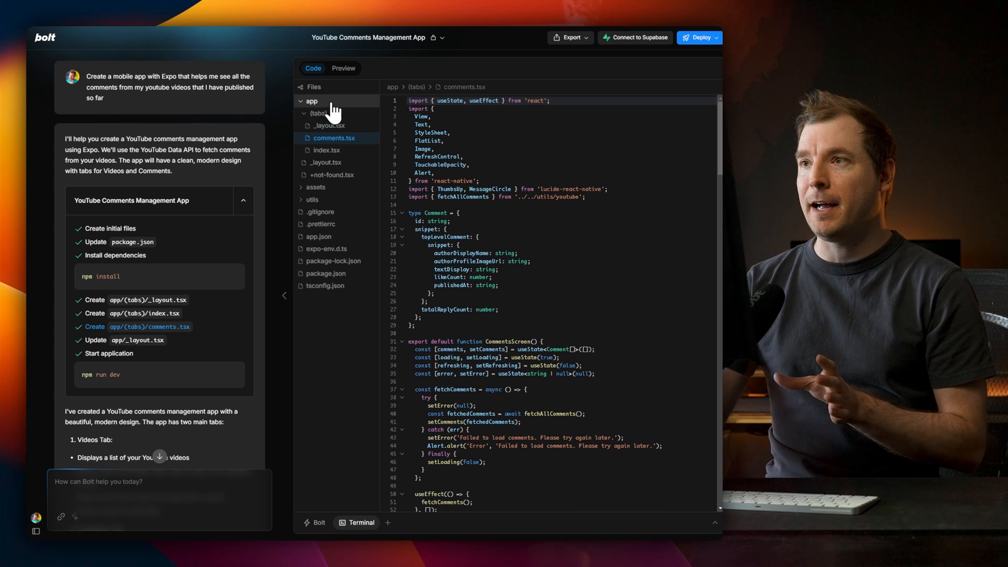
Add YouTube Data API integration, view the Expo QR preview, and start a new project.
{"action": "scroll", "scroll_direction": "down", "scroll_amount": 3}
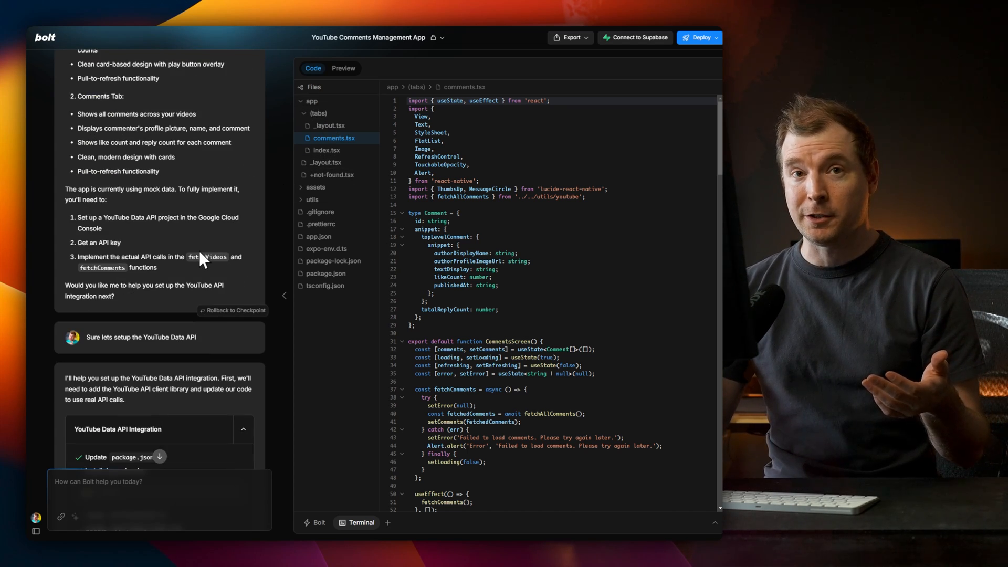
{"action": "mouse_move", "coordinate": [437, 511]}
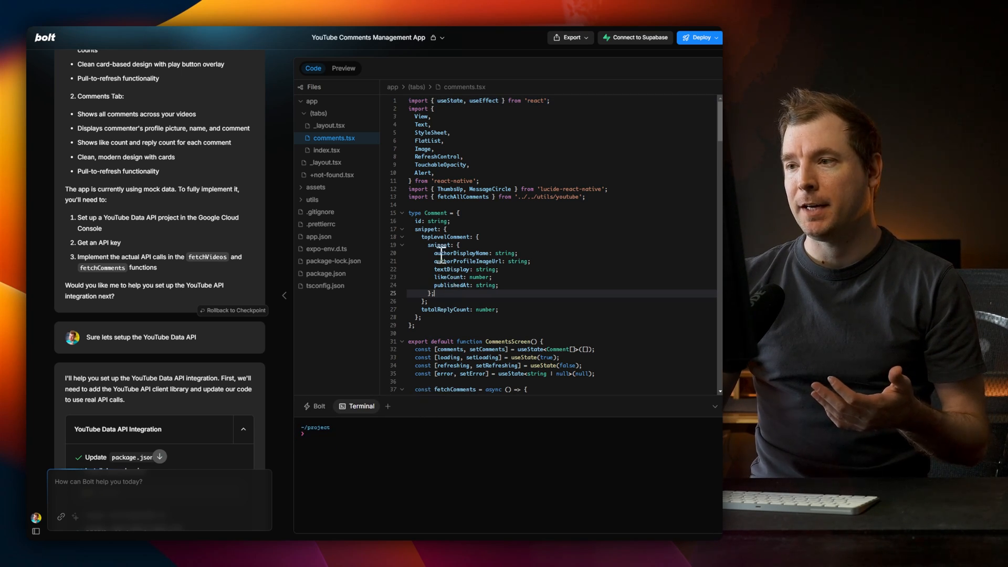
{"action": "left_click", "coordinate": [317, 113]}
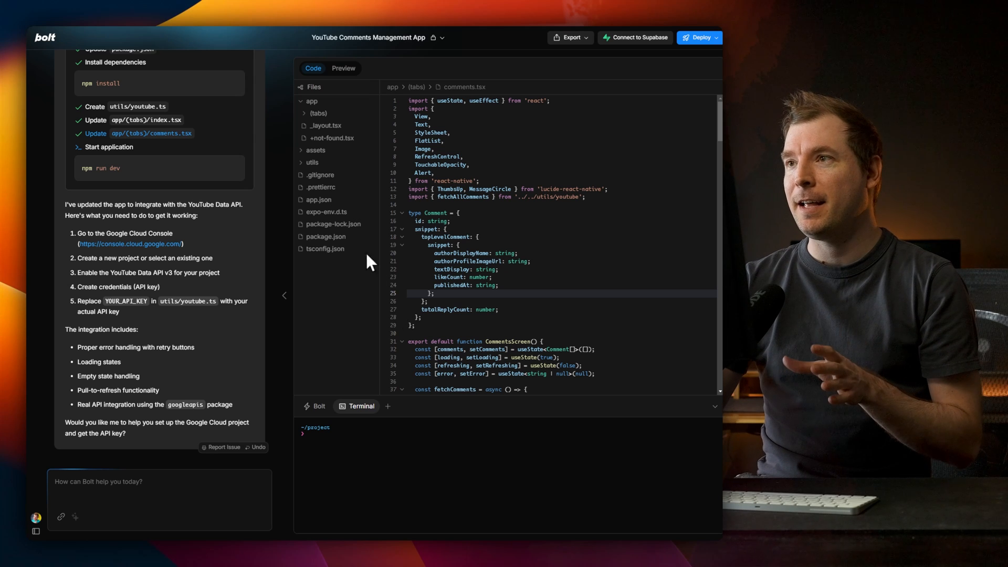
{"action": "left_click", "coordinate": [344, 68]}
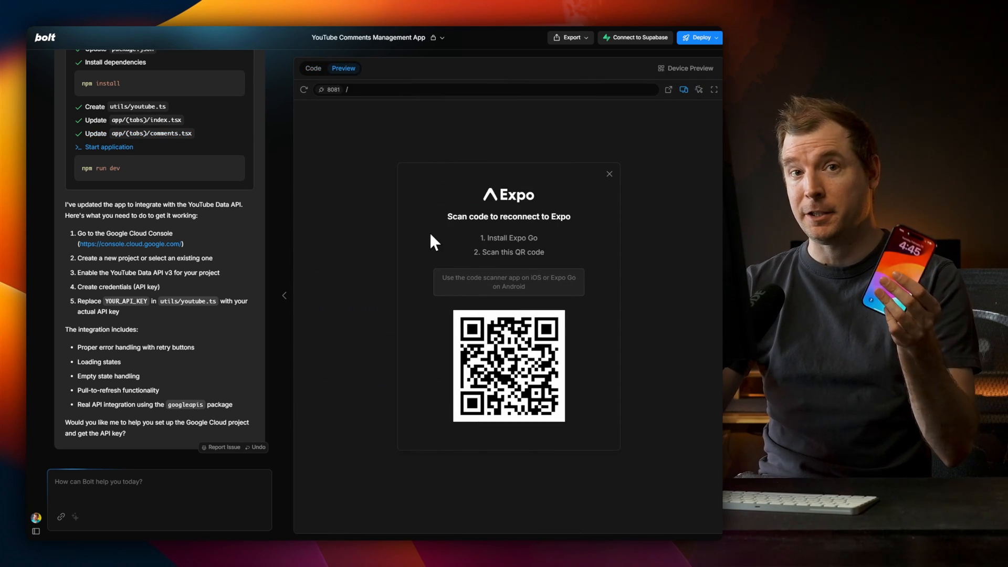
{"action": "left_click", "coordinate": [608, 174]}
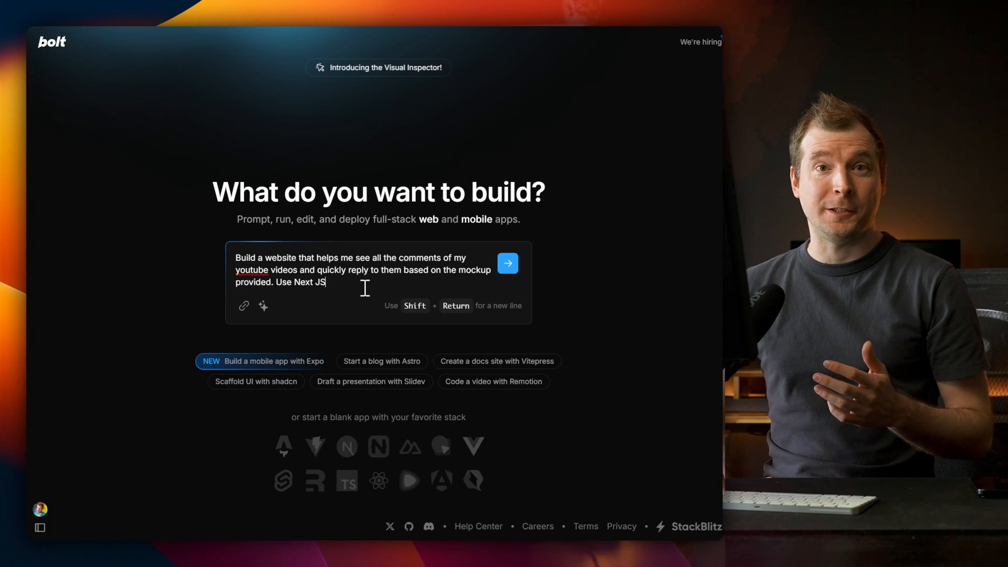
Submit the mockup-based comments website prompt ending 'Vite and shadcn for the UI.'.
{"action": "type", "text": "Vite and shadcn for the UI."}
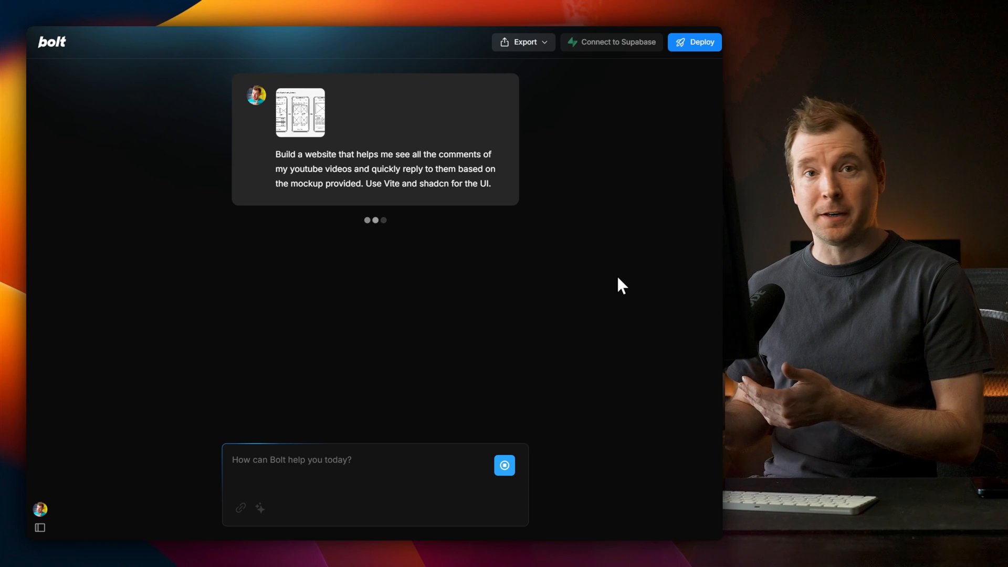
{"action": "mouse_move", "coordinate": [519, 189]}
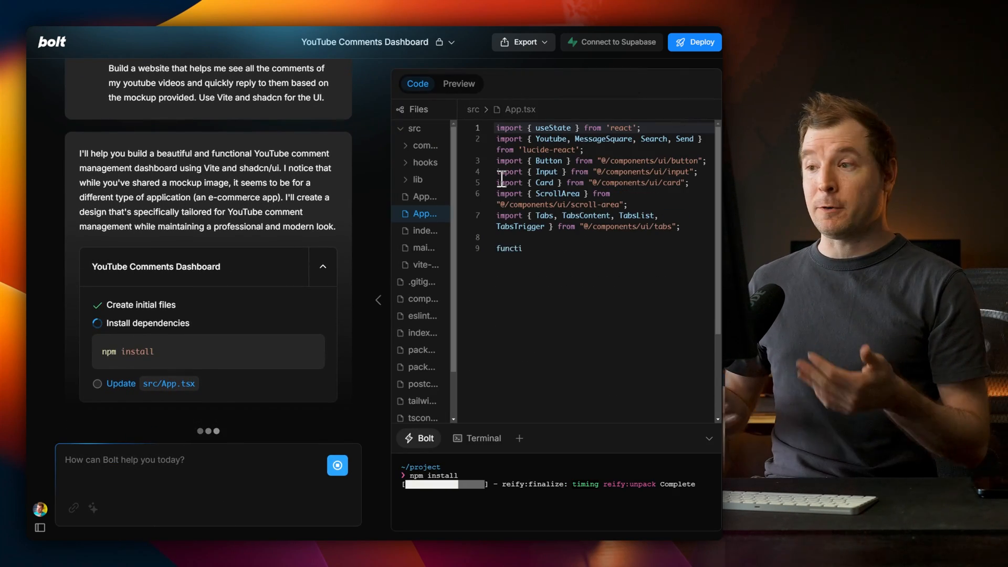
{"action": "left_click", "coordinate": [458, 83]}
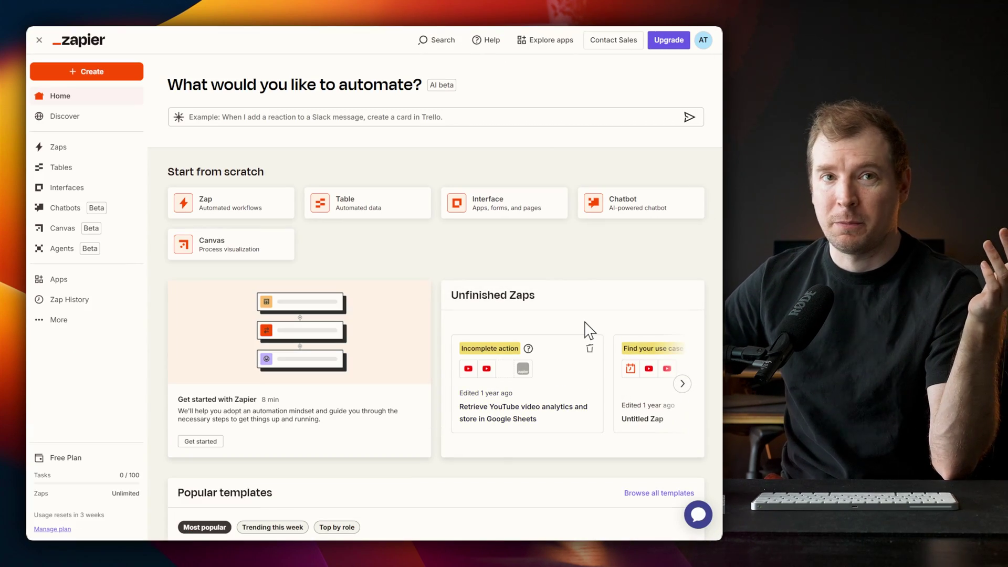
Draft a new zap in Copilot with a YouTube new-video trigger and Google Sheets step.
{"action": "left_click", "coordinate": [58, 146]}
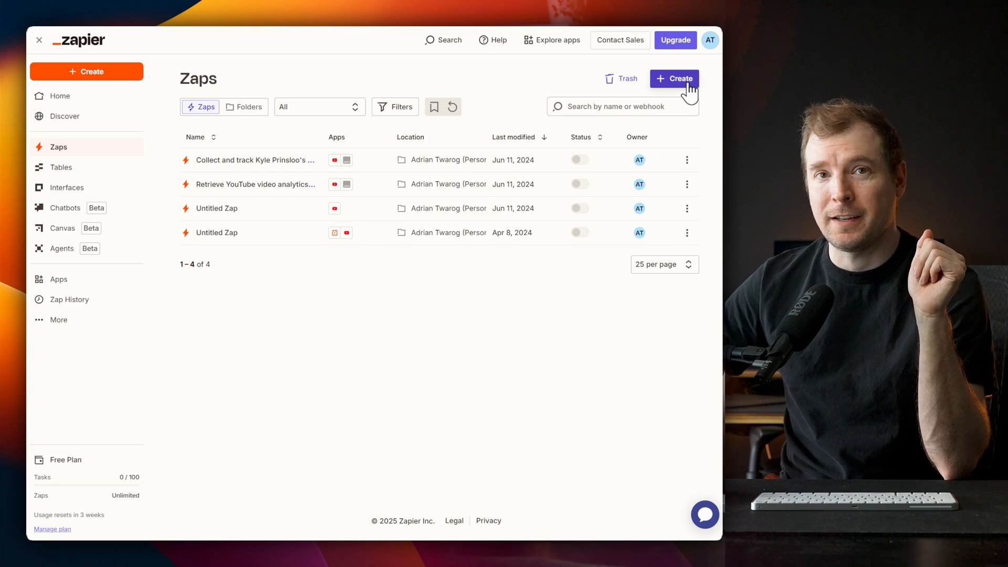
{"action": "left_click", "coordinate": [255, 184]}
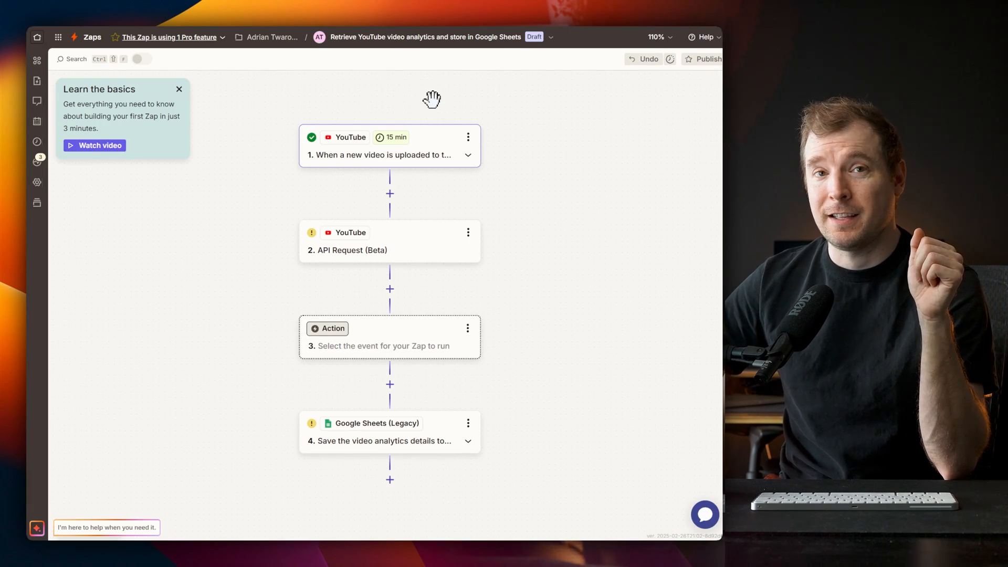
{"action": "left_click", "coordinate": [179, 88]}
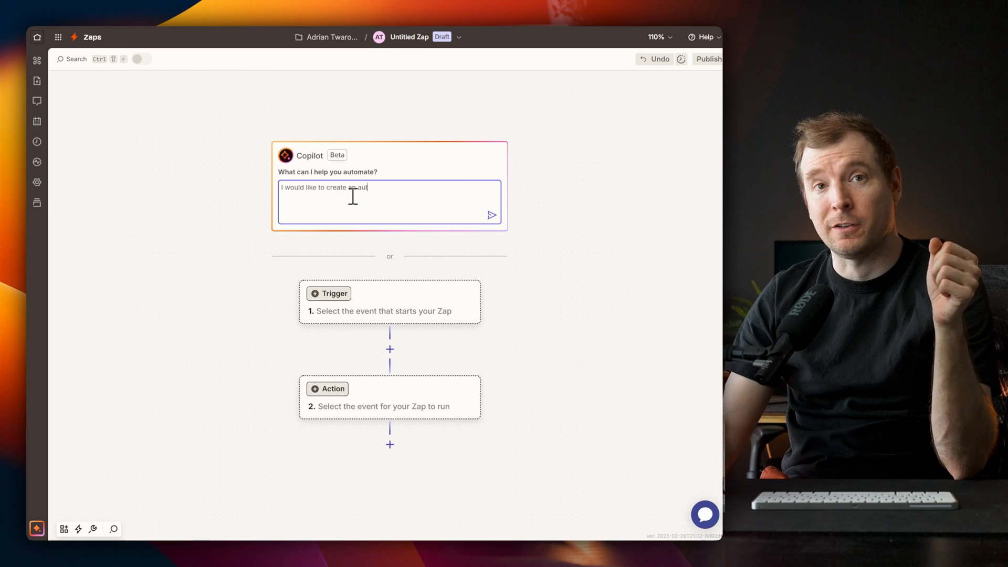
{"action": "left_click", "coordinate": [491, 215]}
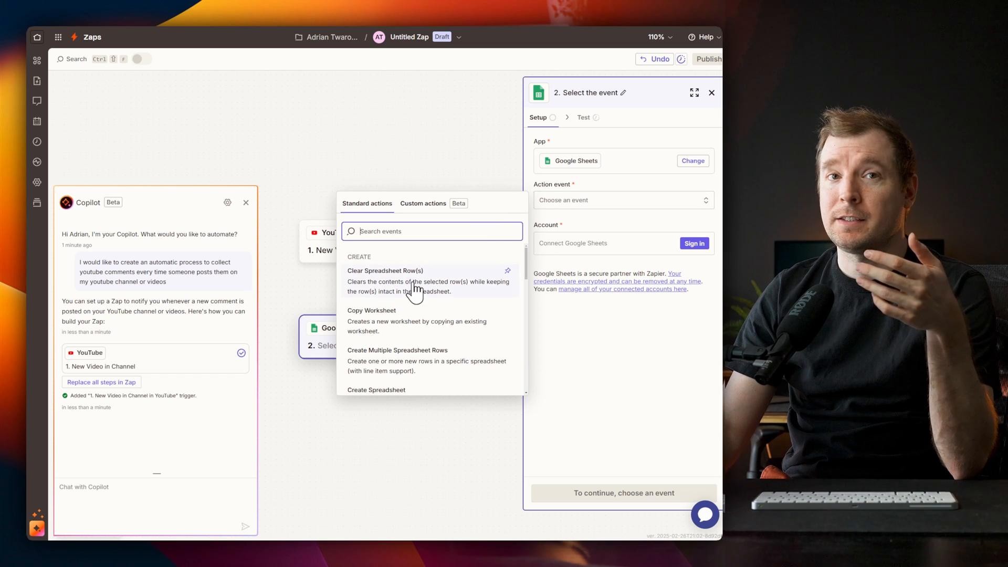
{"action": "scroll", "scroll_direction": "down", "scroll_amount": 3}
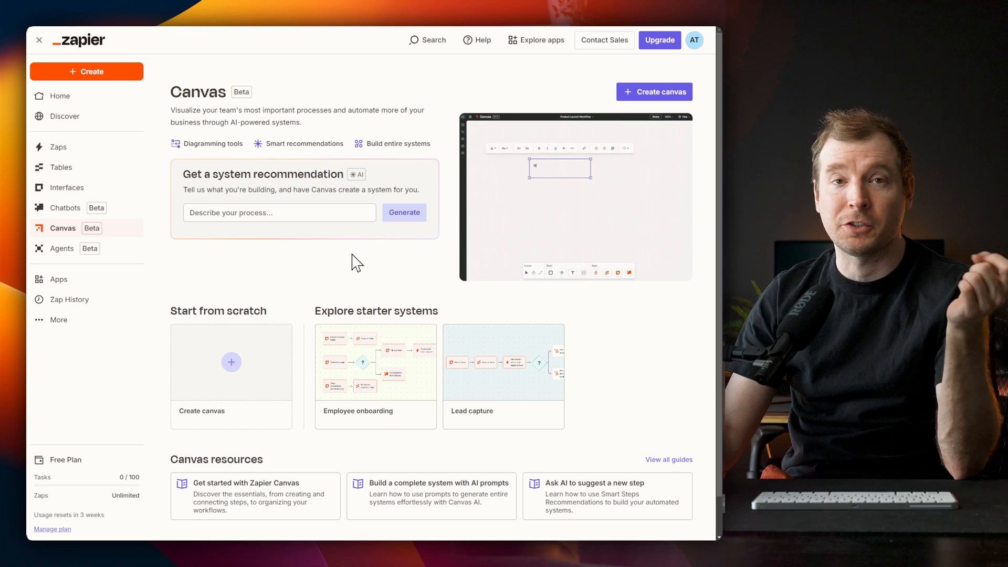
Return to the Zaps list, now showing 14 zaps including YouTube Comment Response.
{"action": "left_click", "coordinate": [375, 361]}
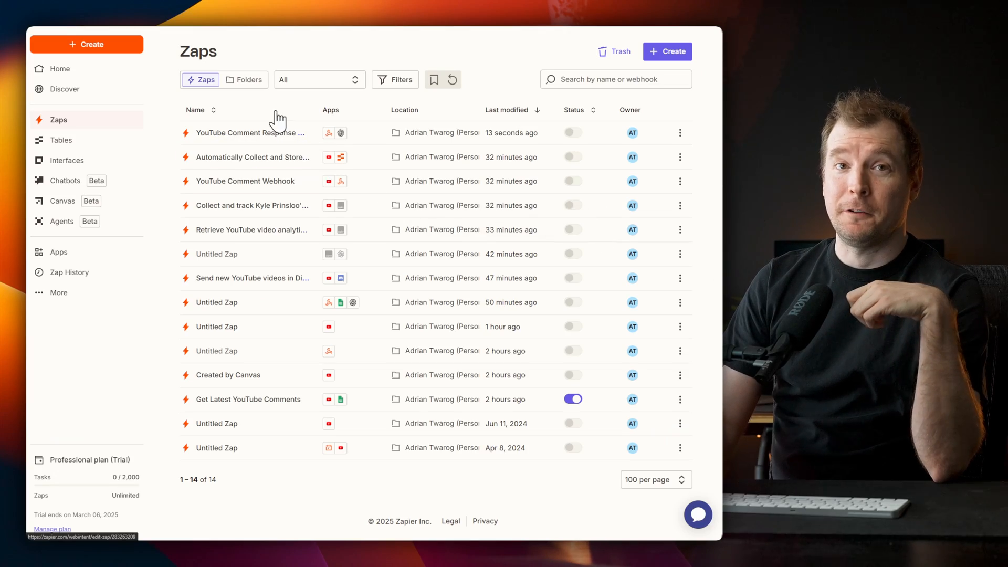
Open the YouTube Comment Response zap and view the webhook URL and test records.
{"action": "left_click", "coordinate": [251, 132]}
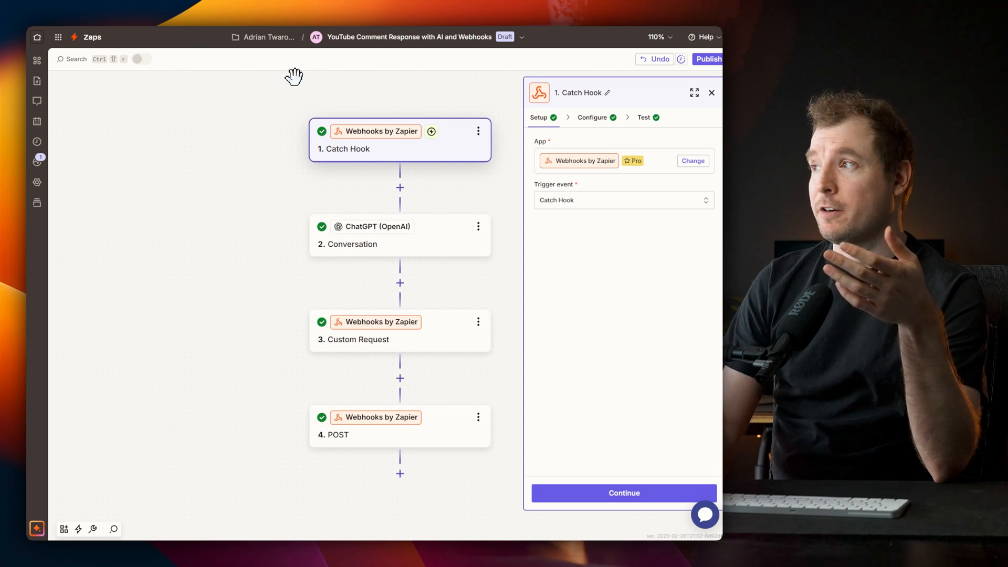
{"action": "left_click", "coordinate": [710, 92]}
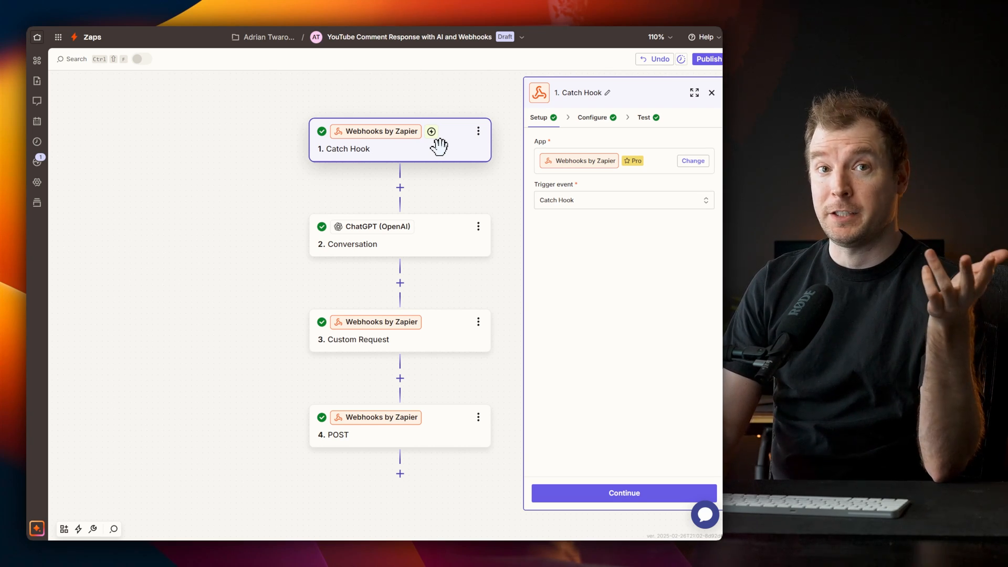
{"action": "mouse_move", "coordinate": [580, 151]}
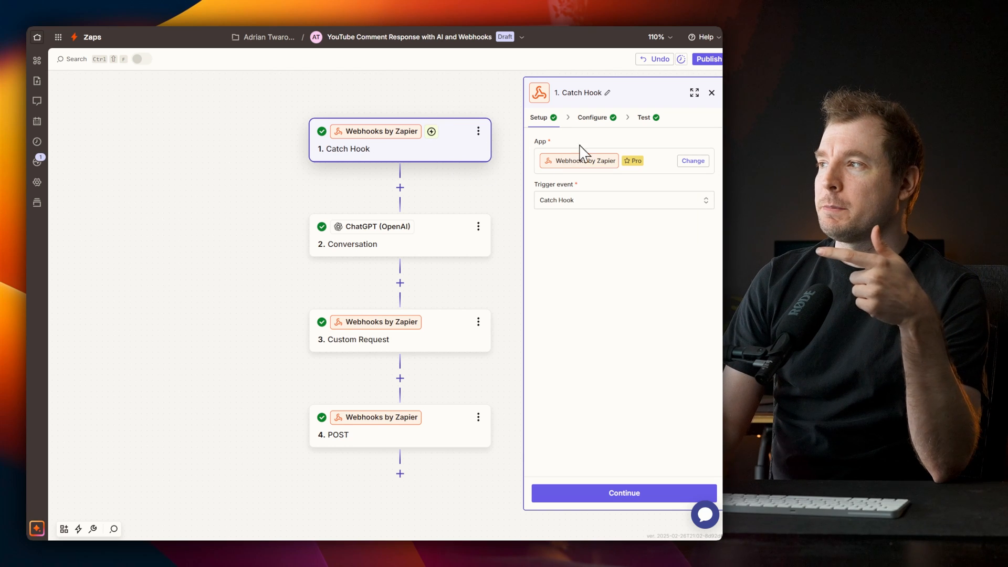
{"action": "left_click", "coordinate": [642, 117]}
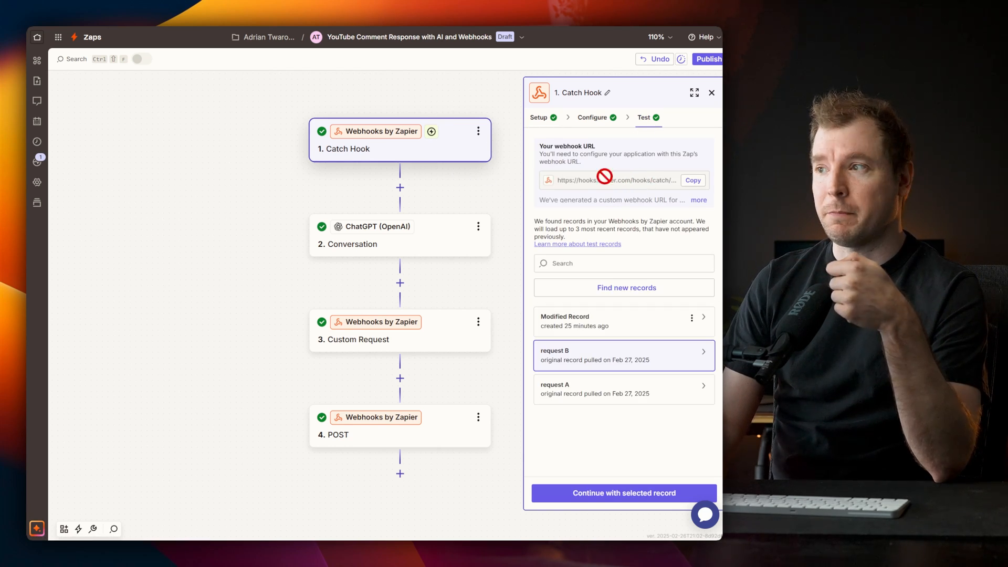
Check the ChatGPT step's prompt, model and test output, then the Custom Request and POST steps.
{"action": "left_click", "coordinate": [376, 235]}
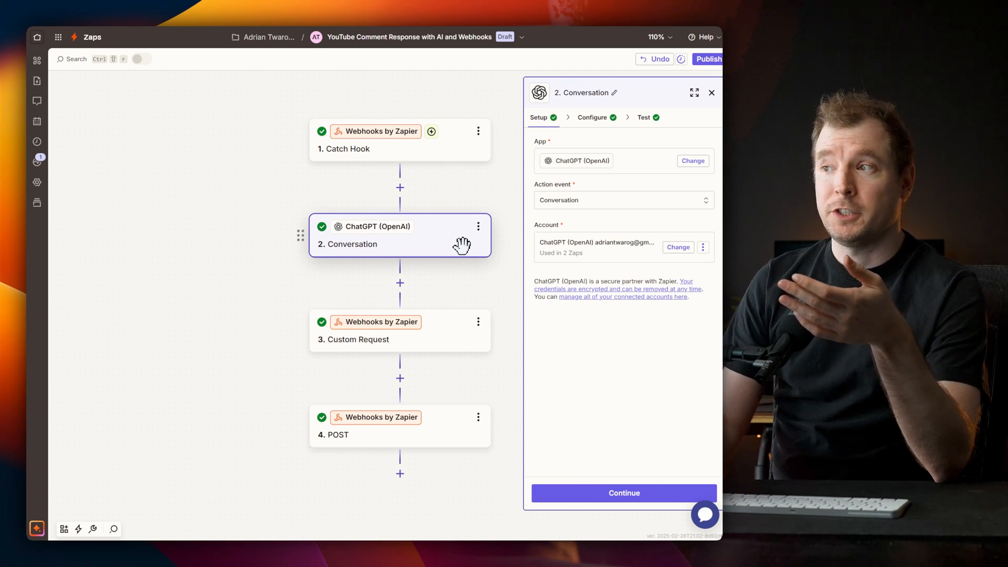
{"action": "left_click", "coordinate": [592, 117]}
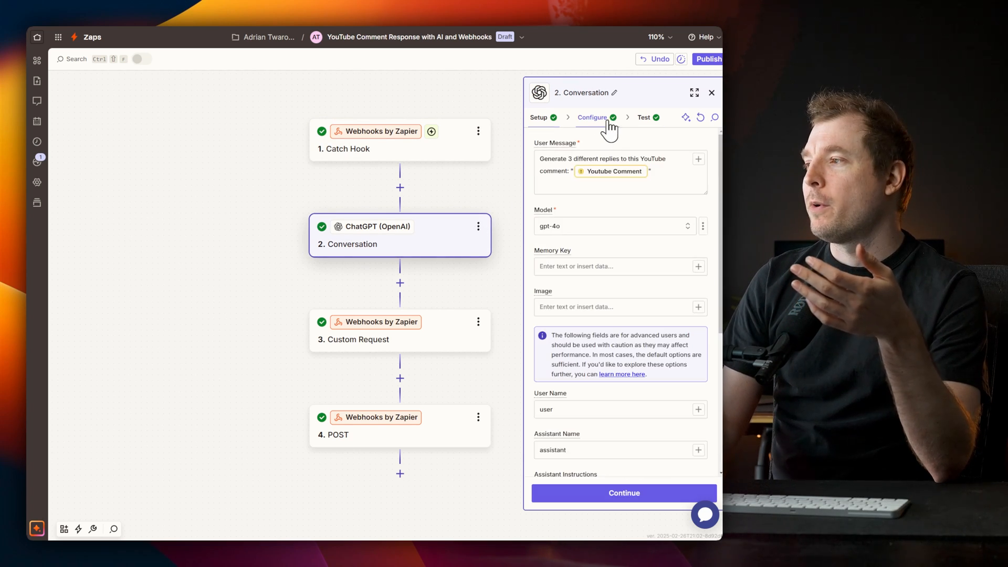
{"action": "left_click", "coordinate": [643, 117]}
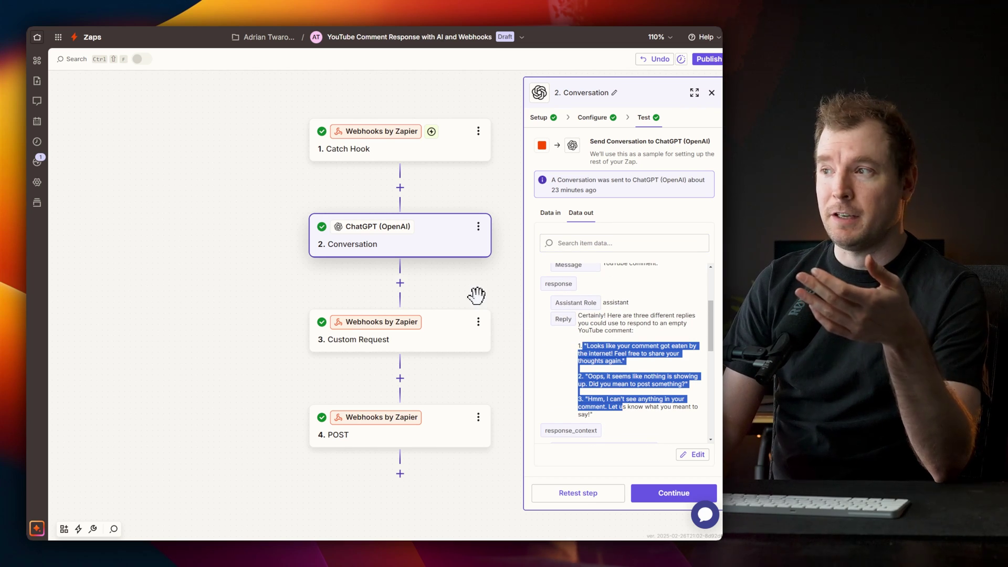
{"action": "left_click", "coordinate": [399, 331]}
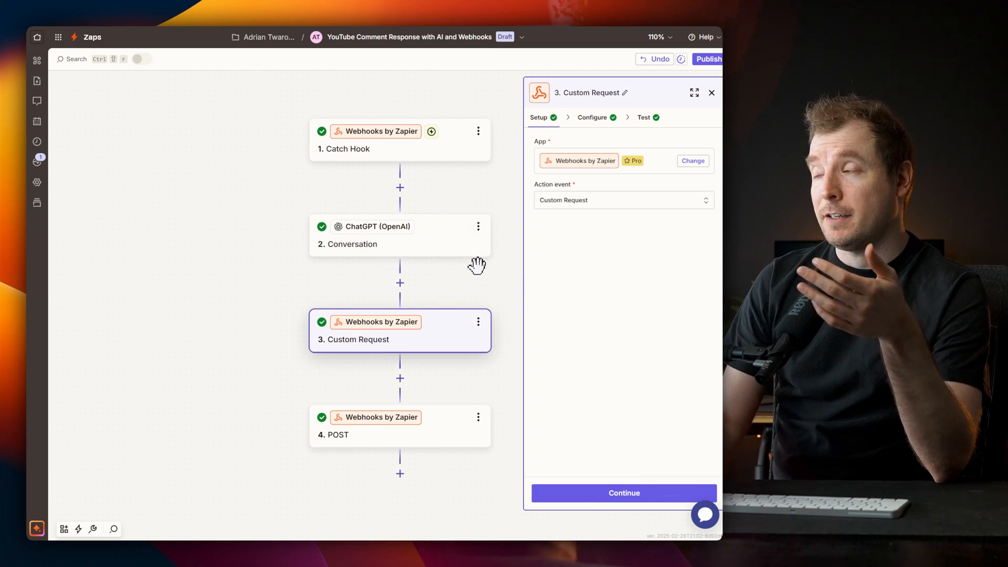
{"action": "left_click", "coordinate": [591, 117]}
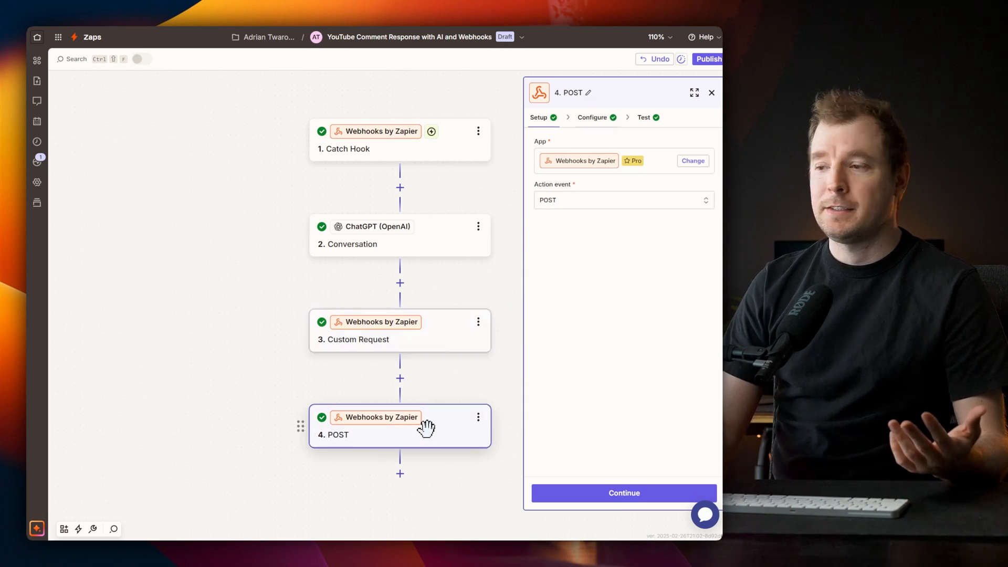
{"action": "mouse_move", "coordinate": [264, 37]}
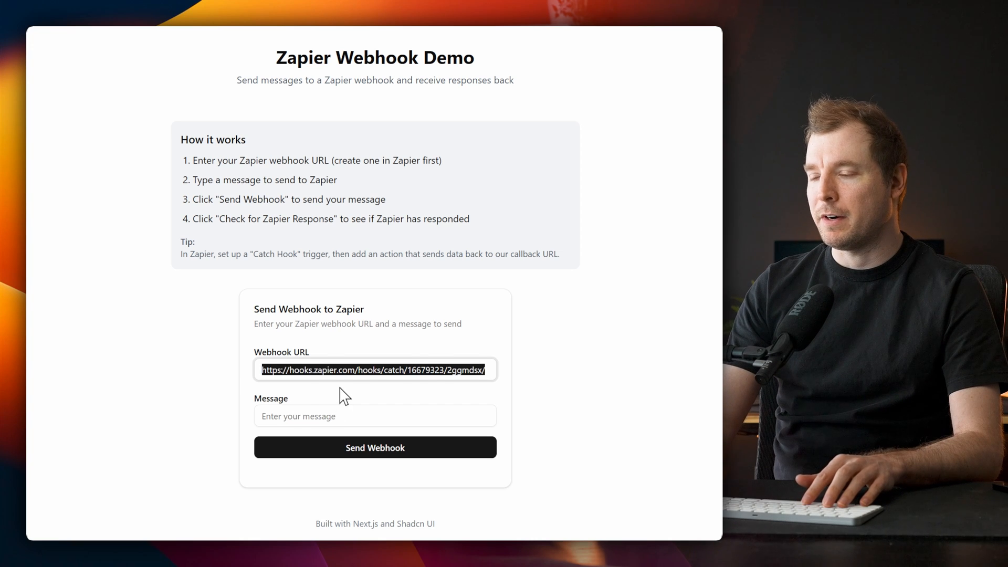
Send 'bro, what a great work at the video production!!!! 🥳' and check for a Zapier reply.
{"action": "type", "text": "bro, what a great work at the video production!!!! 🥳"}
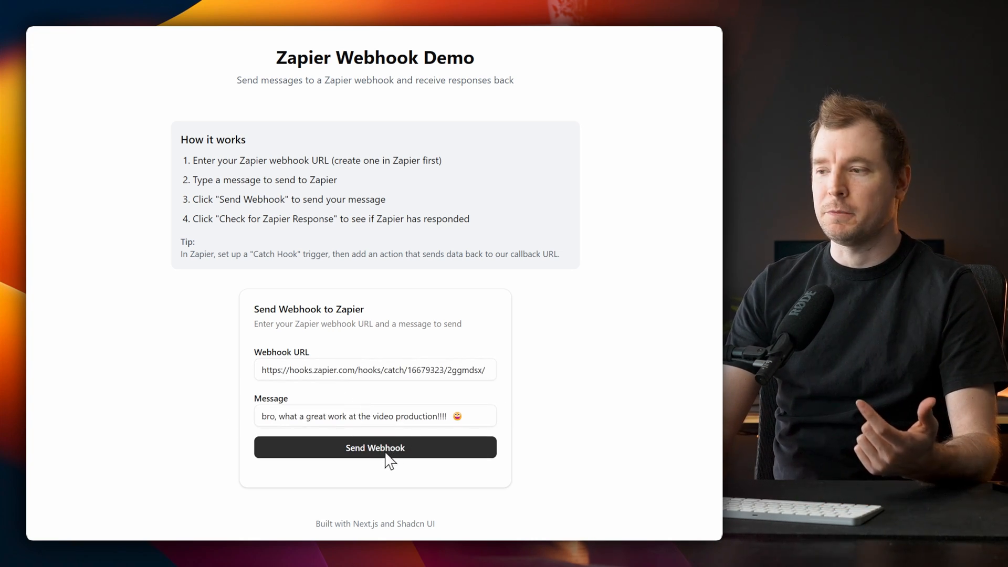
{"action": "left_click", "coordinate": [375, 447]}
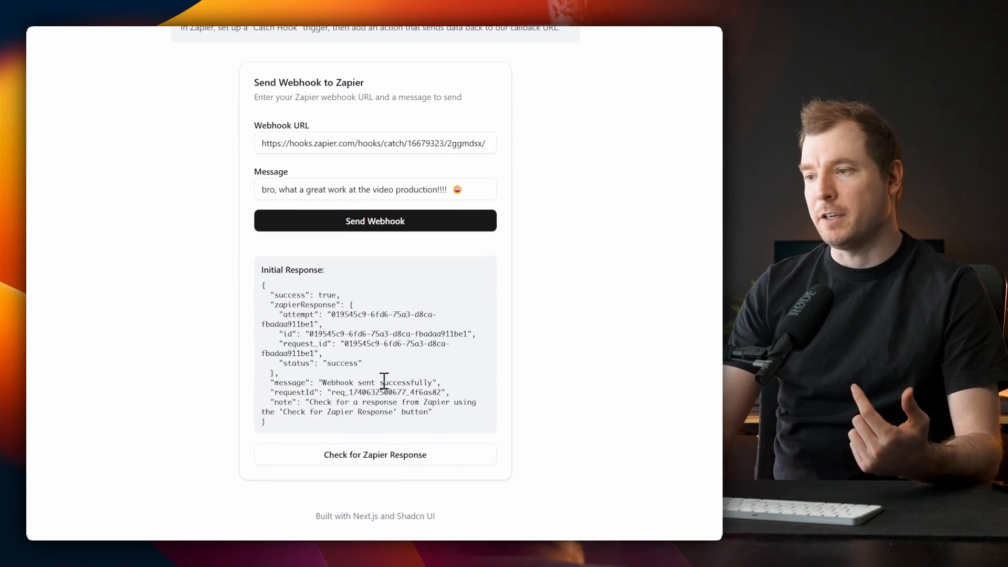
{"action": "left_click", "coordinate": [375, 455]}
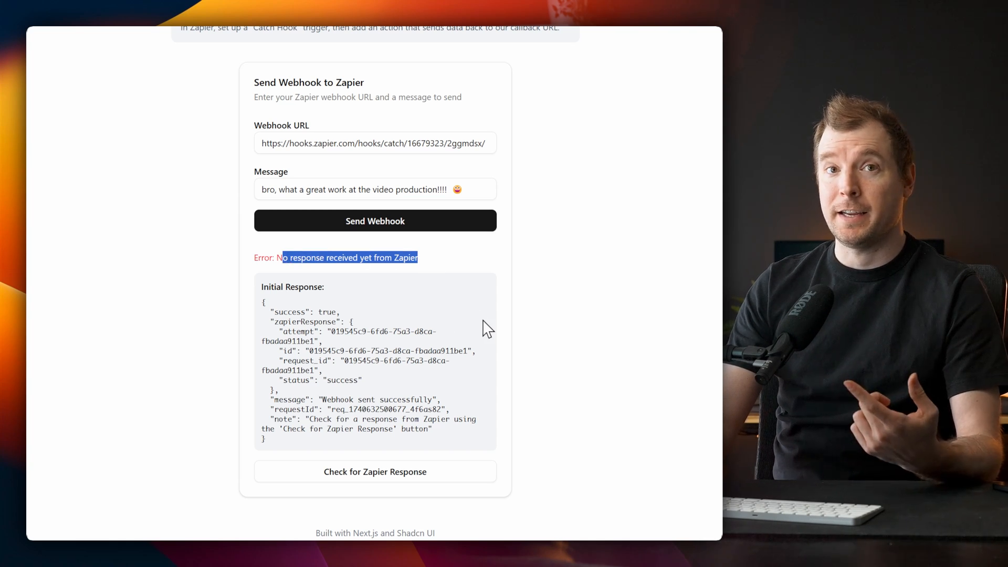
{"action": "left_click", "coordinate": [374, 471]}
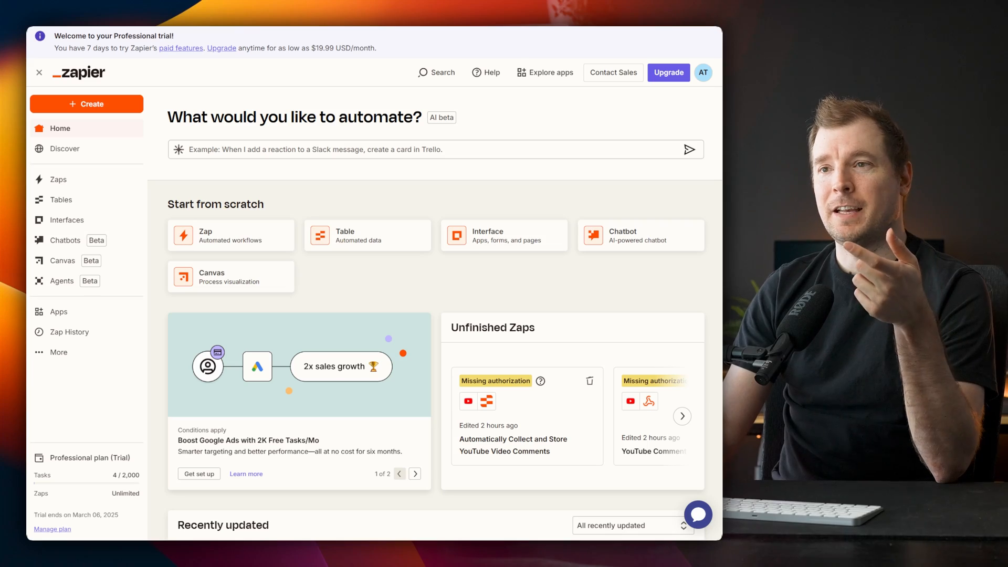
{"action": "mouse_move", "coordinate": [109, 281]}
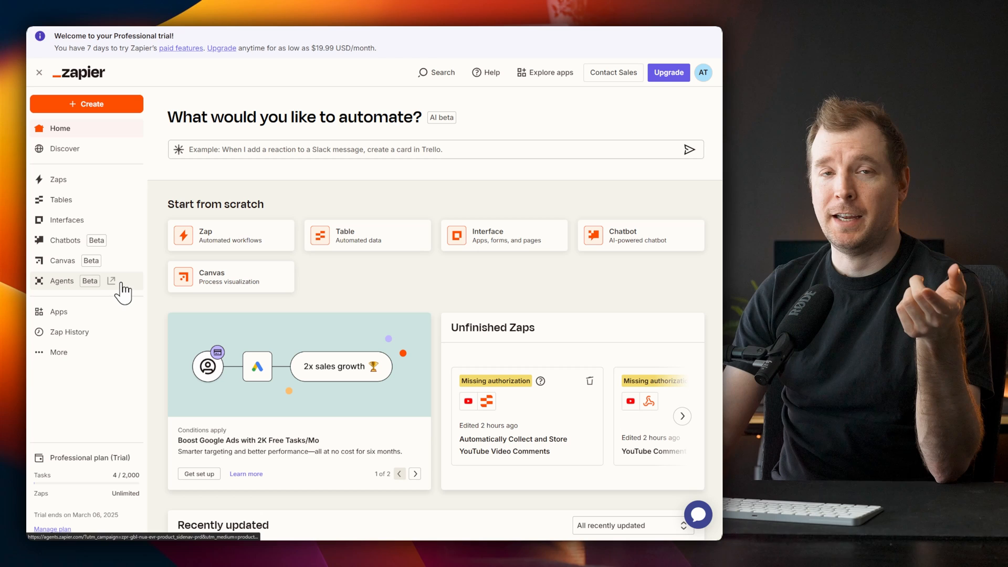
{"action": "mouse_move", "coordinate": [150, 262]}
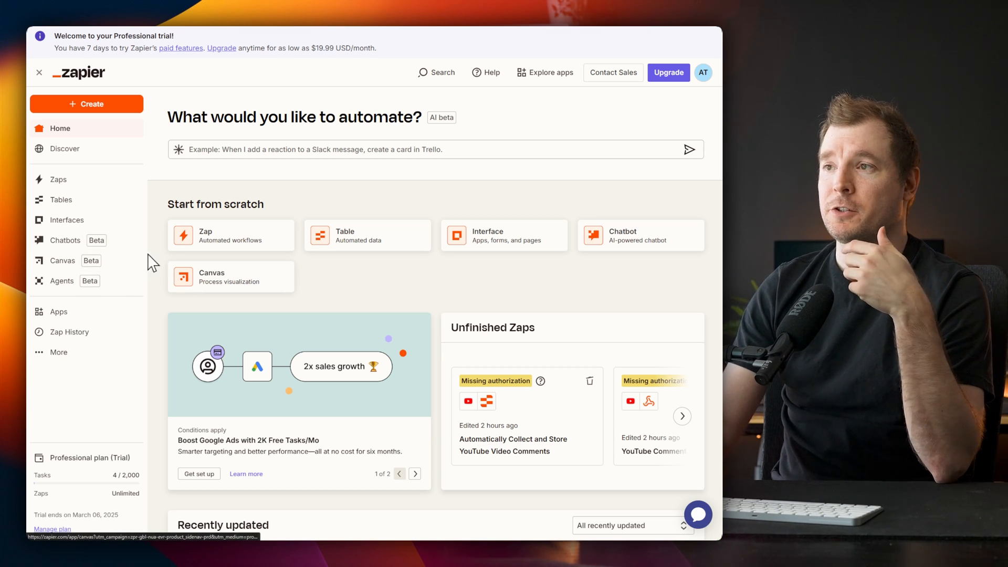
Go to the Chatbots page from the Zapier sidebar to find the YouTube Q and A bot.
{"action": "left_click", "coordinate": [66, 240]}
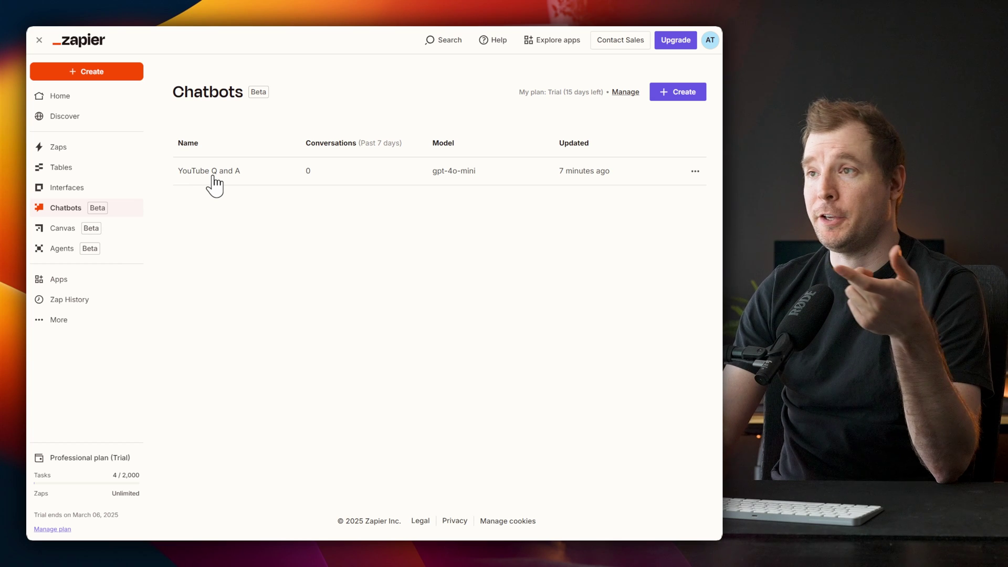
Open the YouTube Q and A chatbot, read its directive, and view its uploaded video knowledge source.
{"action": "left_click", "coordinate": [209, 170]}
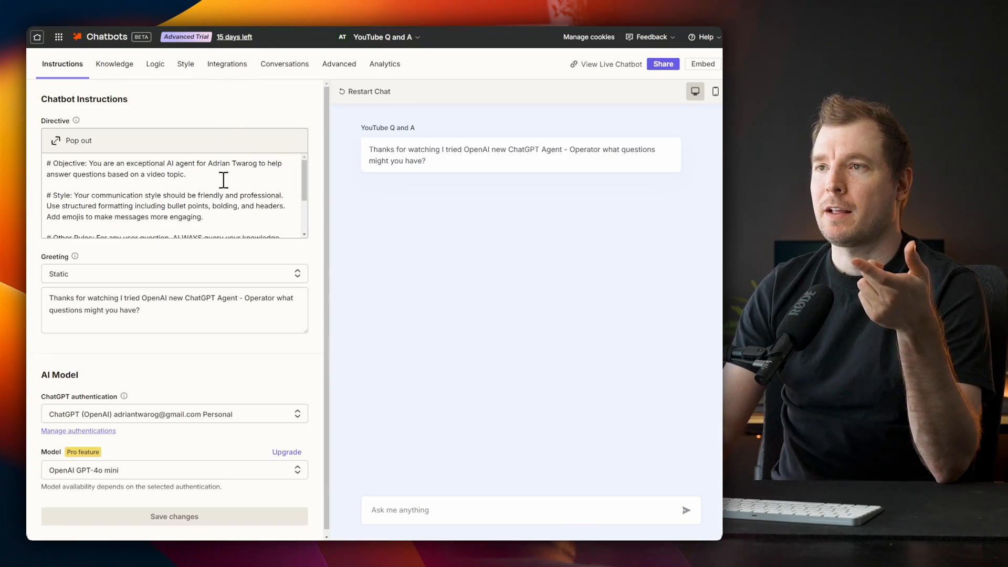
{"action": "left_click", "coordinate": [173, 192]}
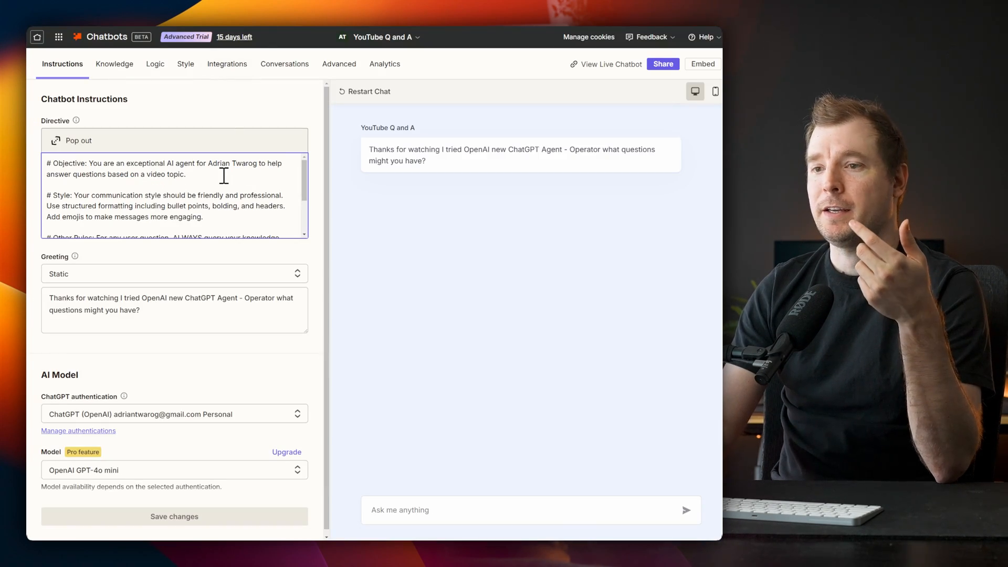
{"action": "left_click", "coordinate": [114, 64]}
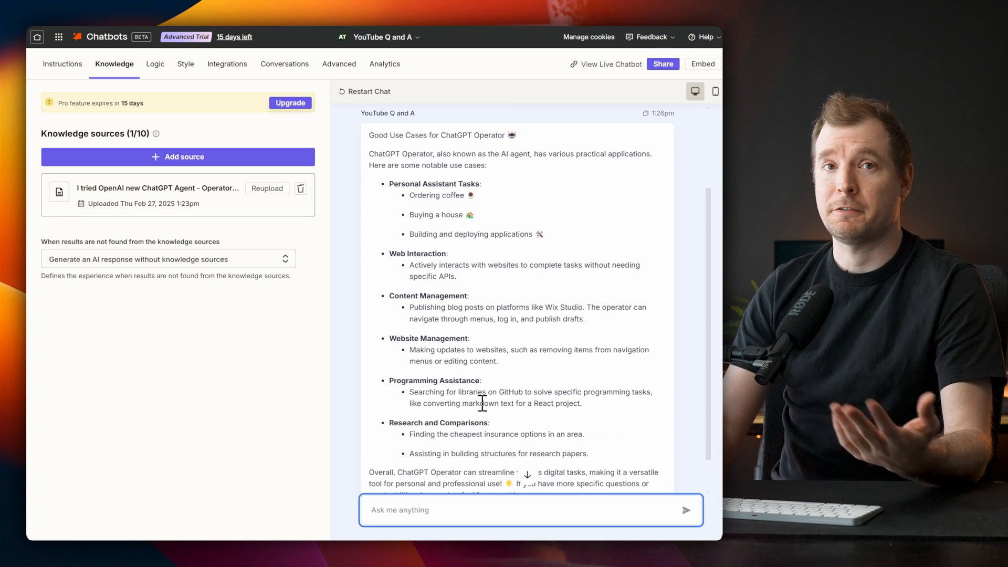
{"action": "scroll", "scroll_direction": "down", "scroll_amount": 3}
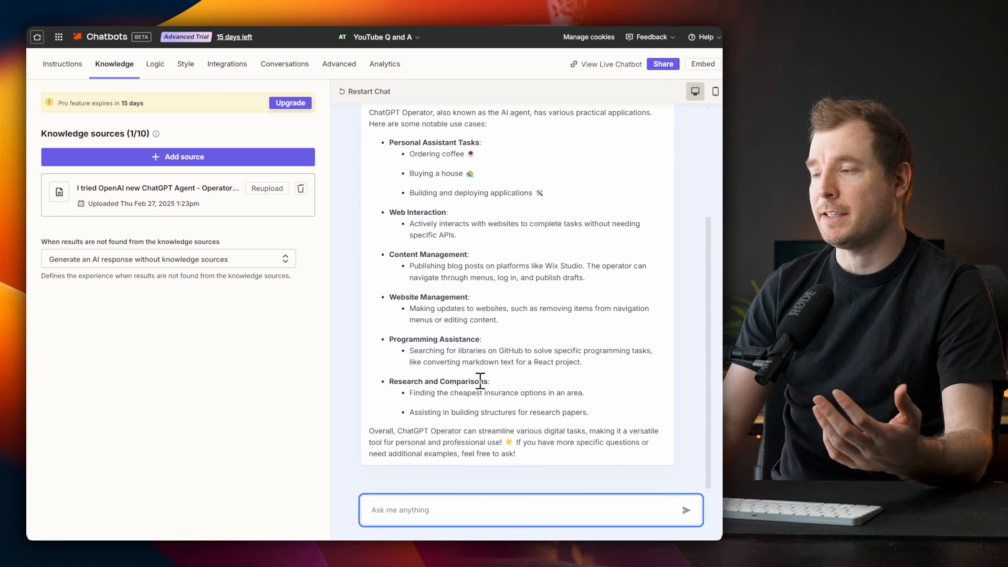
{"action": "mouse_move", "coordinate": [482, 383]}
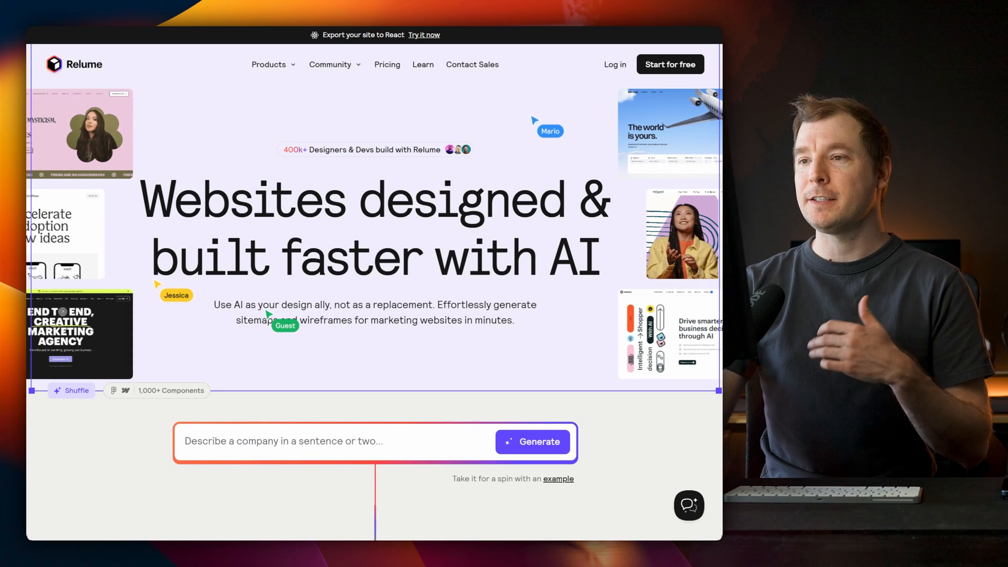
{"action": "scroll", "scroll_direction": "down", "scroll_amount": 3}
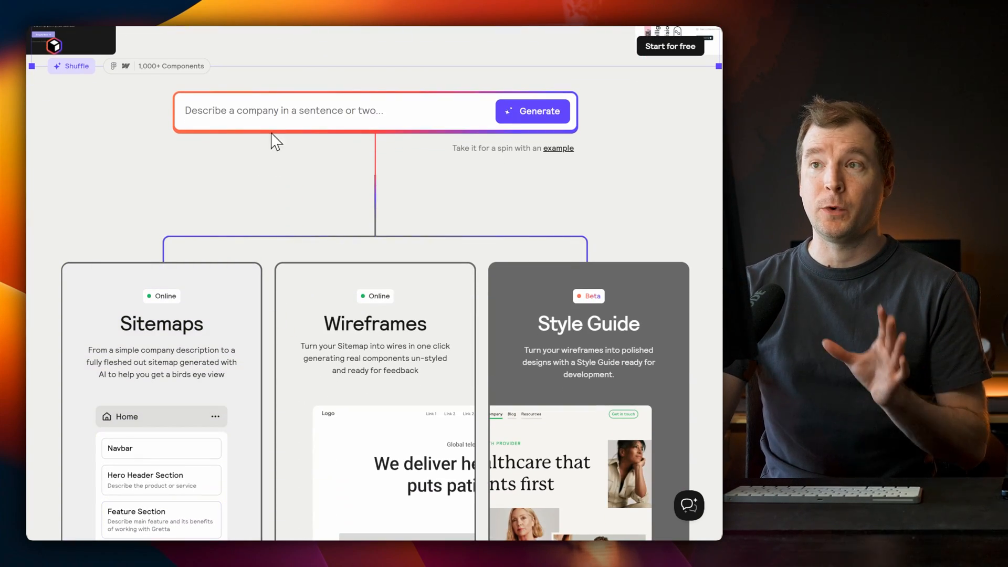
{"action": "scroll", "scroll_direction": "down", "scroll_amount": 3}
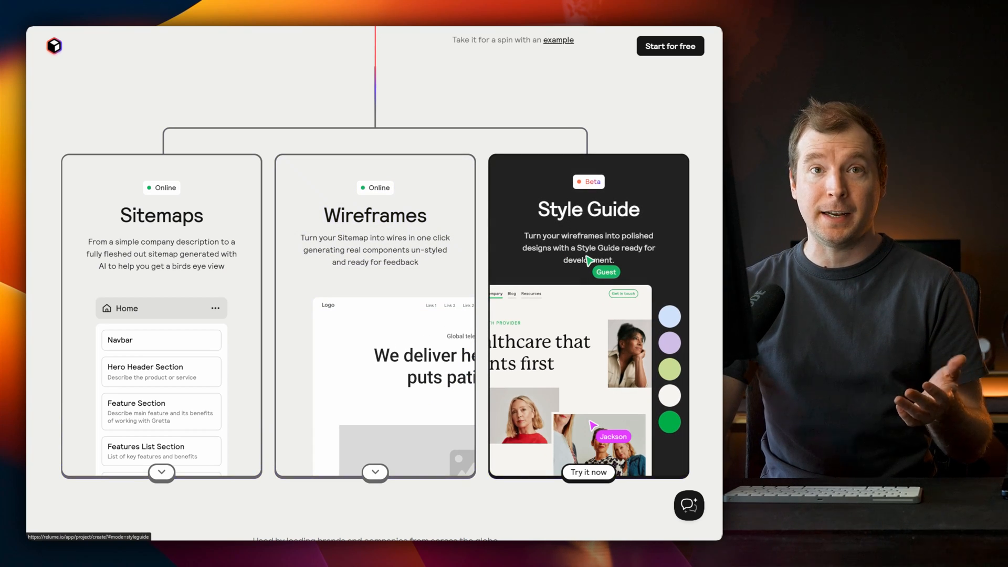
{"action": "scroll", "scroll_direction": "down", "scroll_amount": 3}
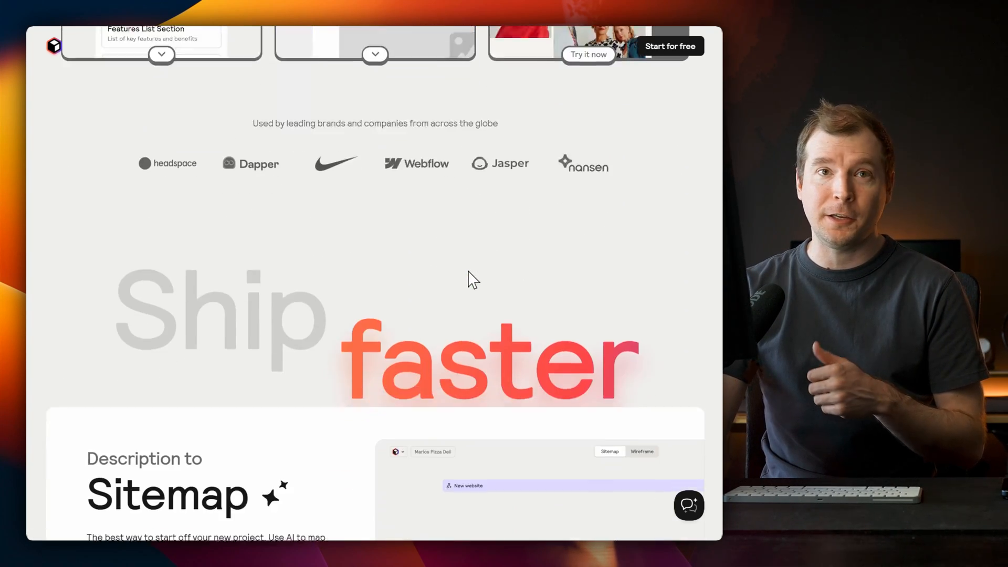
{"action": "scroll", "scroll_direction": "down", "scroll_amount": 3}
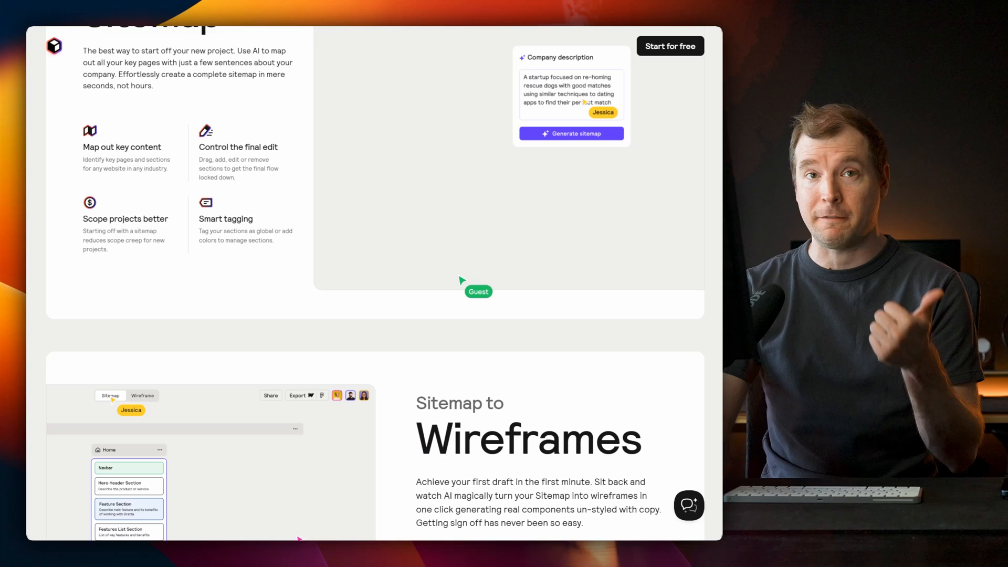
{"action": "scroll", "scroll_direction": "down", "scroll_amount": 3}
{"action": "type", "text": "a"}
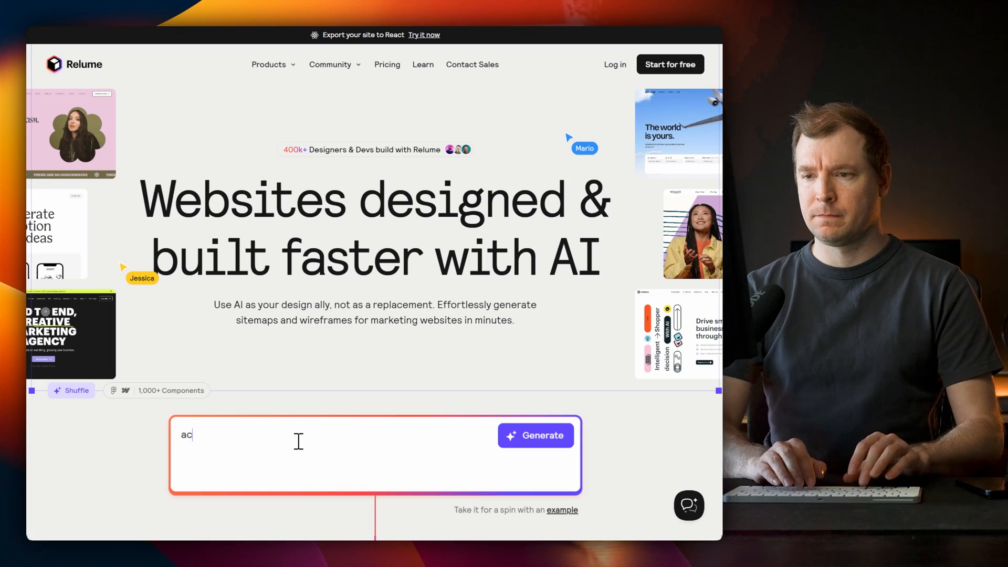
Describe the company as an accounting website and generate the Accounting Booking Platform sitemap.
{"action": "type", "text": "counting website with"}
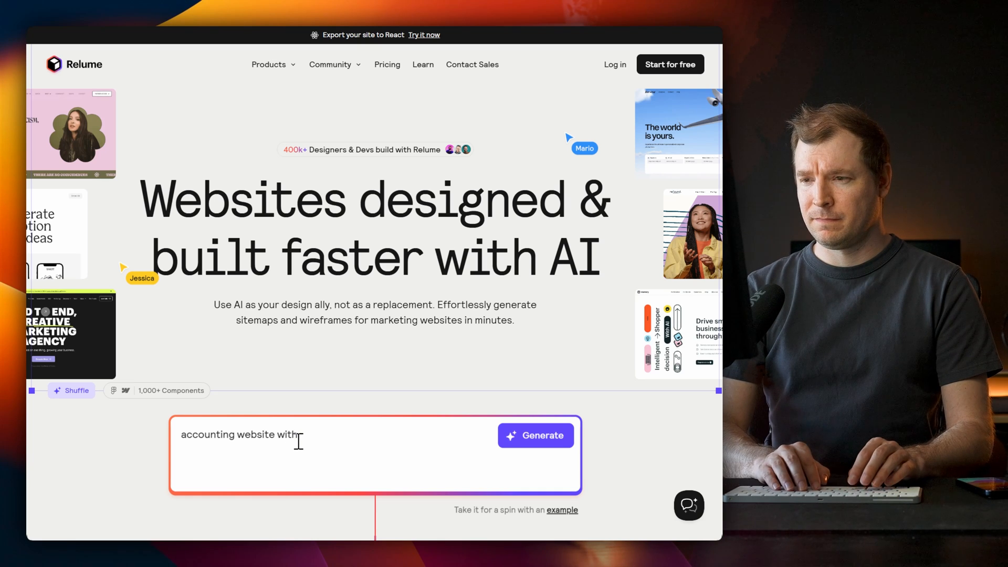
{"action": "left_click", "coordinate": [535, 435]}
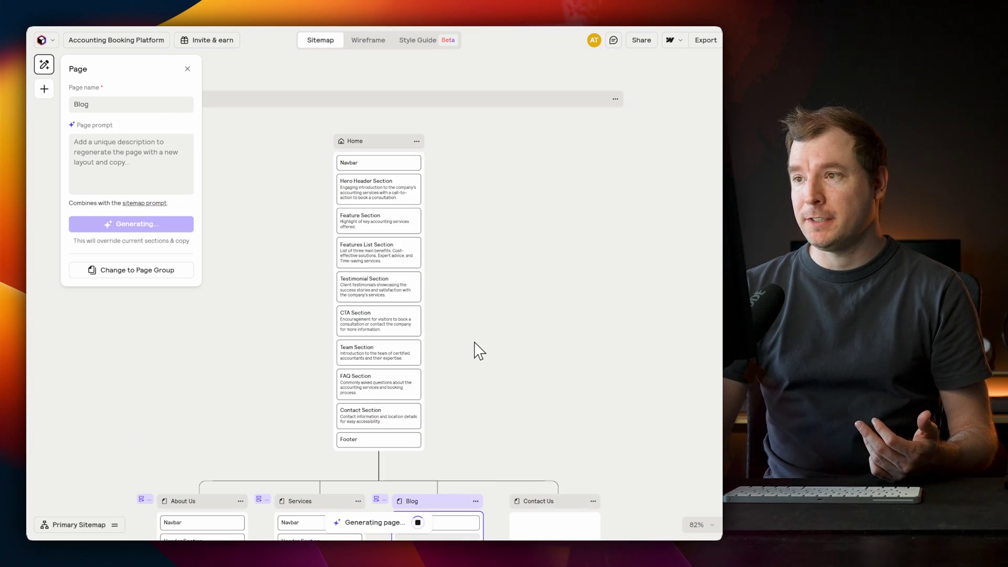
Move the Home Feature Section below the Features List Section and switch to the Wireframe view.
{"action": "left_click", "coordinate": [377, 254]}
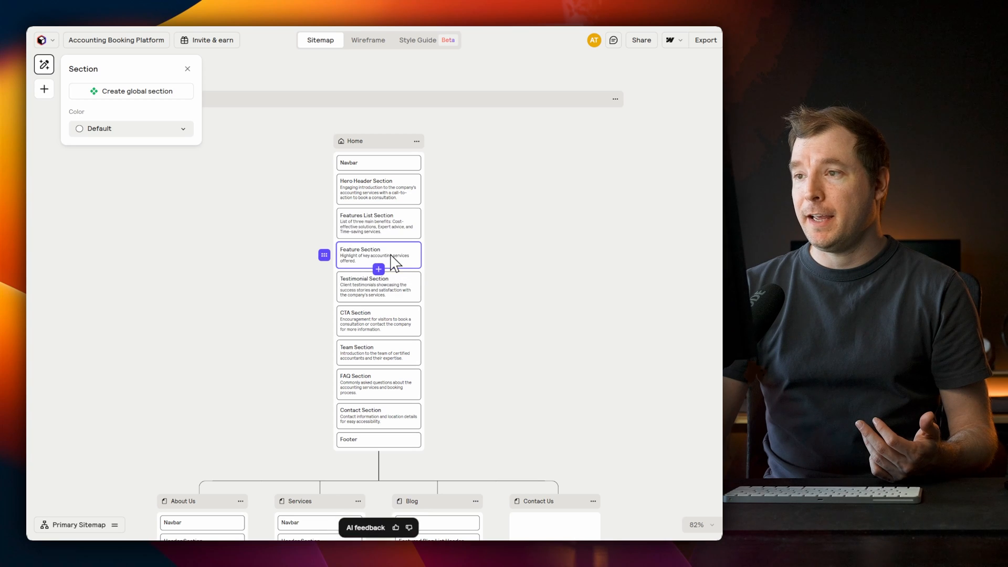
{"action": "scroll", "scroll_direction": "down", "scroll_amount": 3}
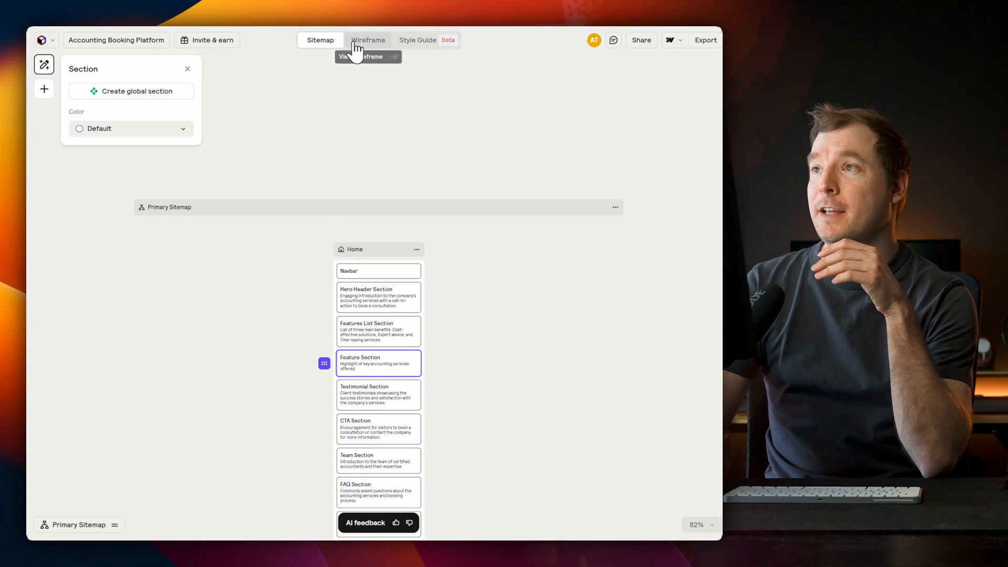
{"action": "left_click", "coordinate": [367, 40]}
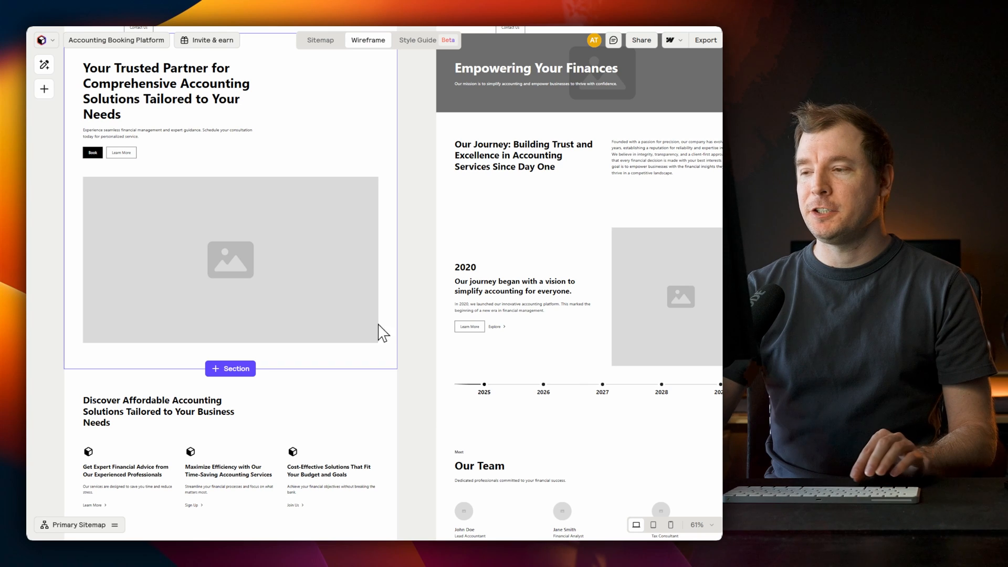
{"action": "scroll", "scroll_direction": "down", "scroll_amount": 3}
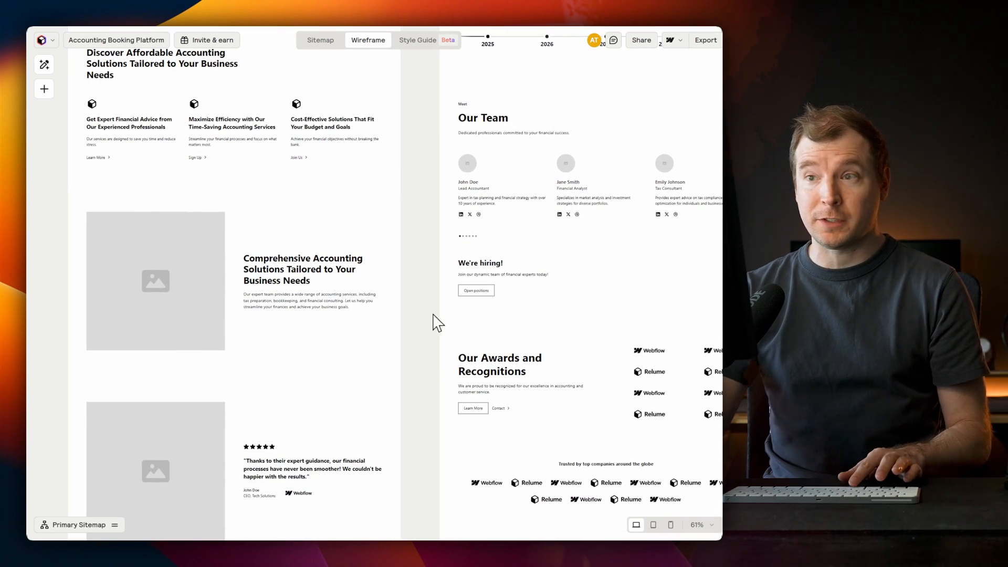
{"action": "scroll", "scroll_direction": "down", "scroll_amount": 3}
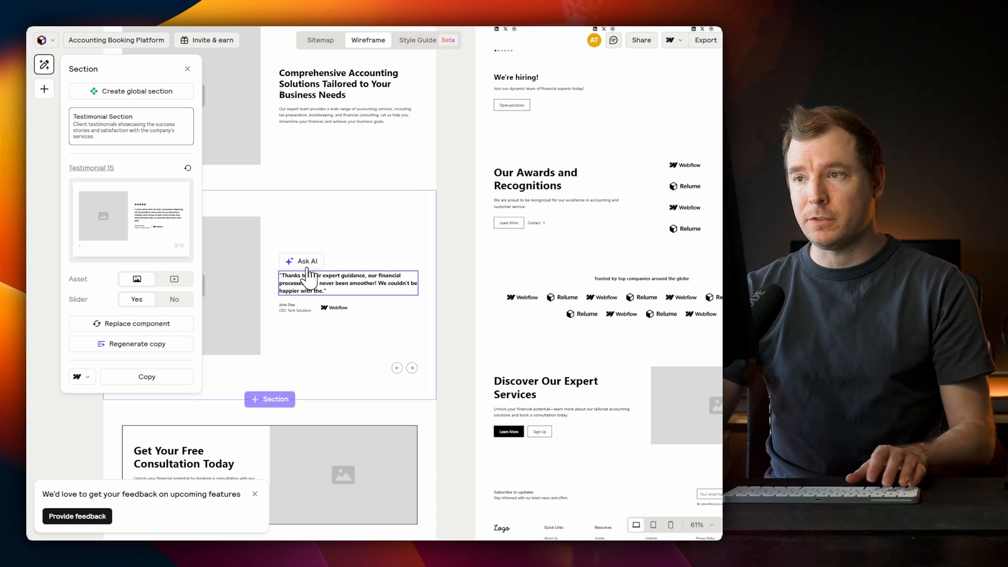
Discard the Ask AI quote rewrite and replace the testimonial with a centred single-quote layout.
{"action": "left_click", "coordinate": [302, 261]}
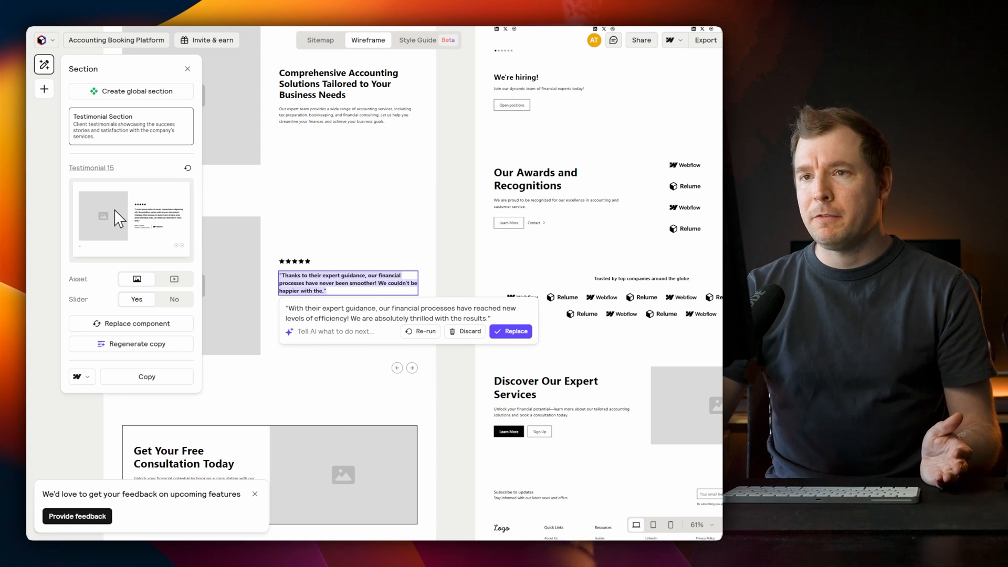
{"action": "mouse_move", "coordinate": [137, 279]}
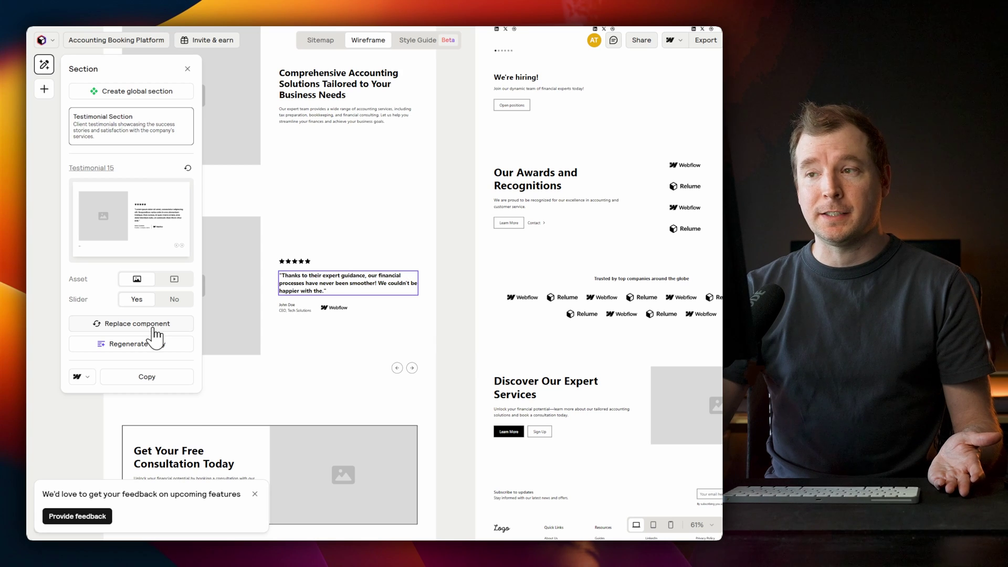
{"action": "left_click", "coordinate": [132, 324]}
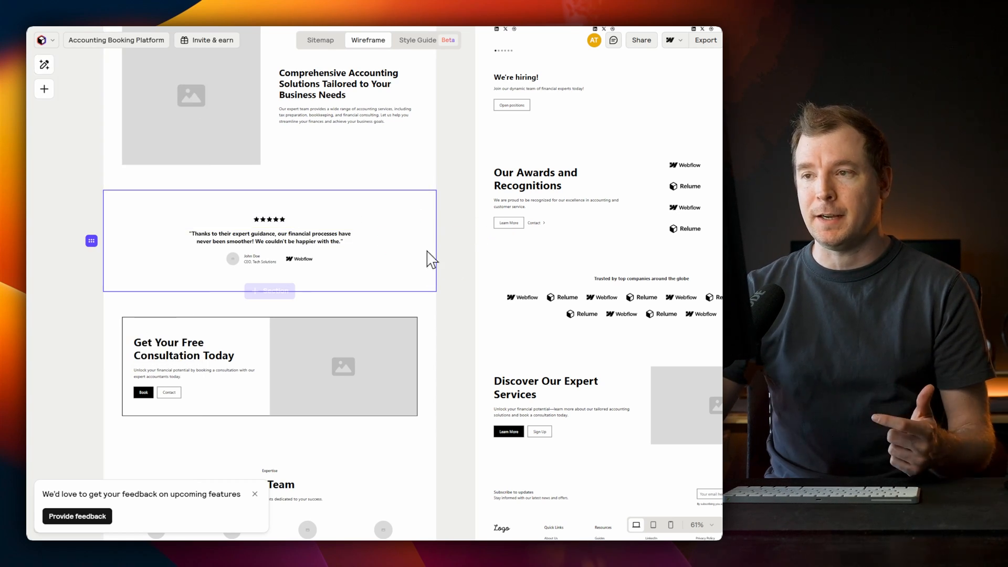
{"action": "mouse_move", "coordinate": [317, 232]}
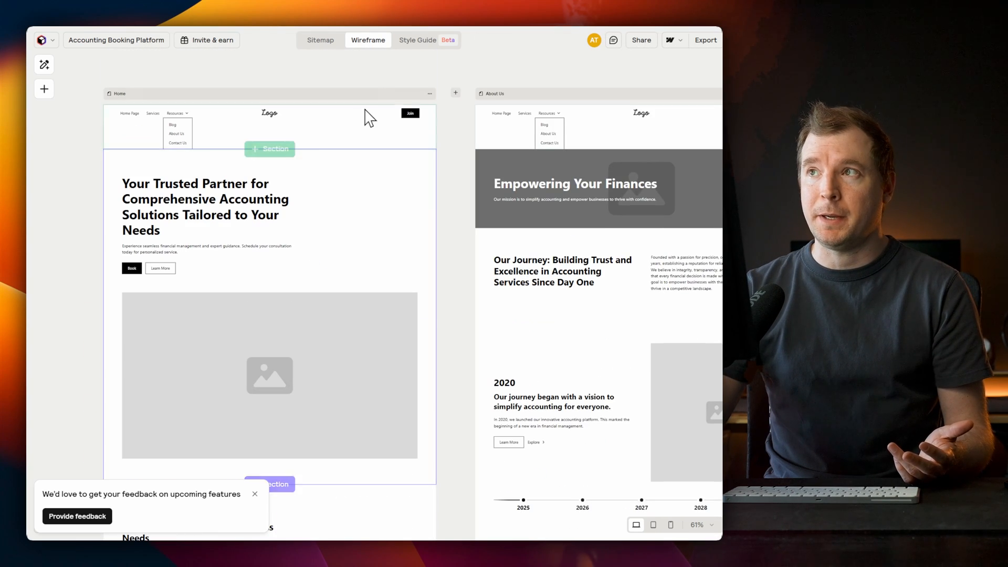
In the Style Guide, shuffle the colours to a Dark Burgundy and Antique Bronze palette.
{"action": "left_click", "coordinate": [417, 40]}
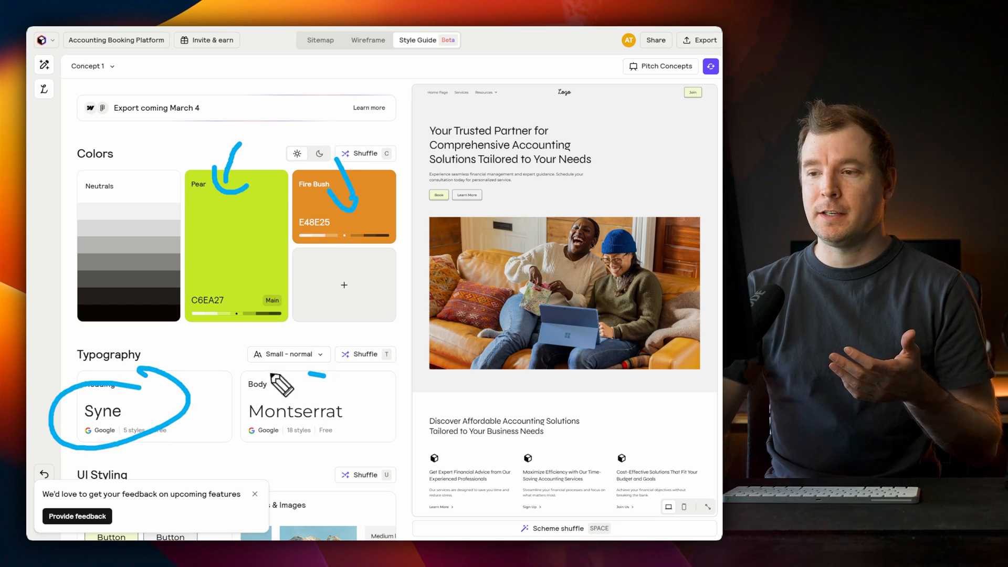
{"action": "scroll", "scroll_direction": "down", "scroll_amount": 3}
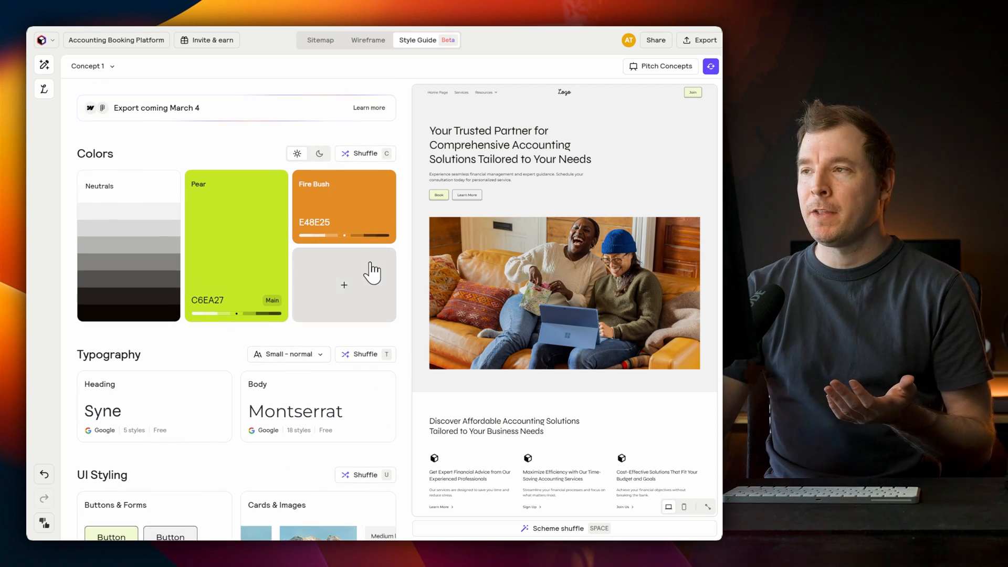
{"action": "left_click", "coordinate": [555, 212]}
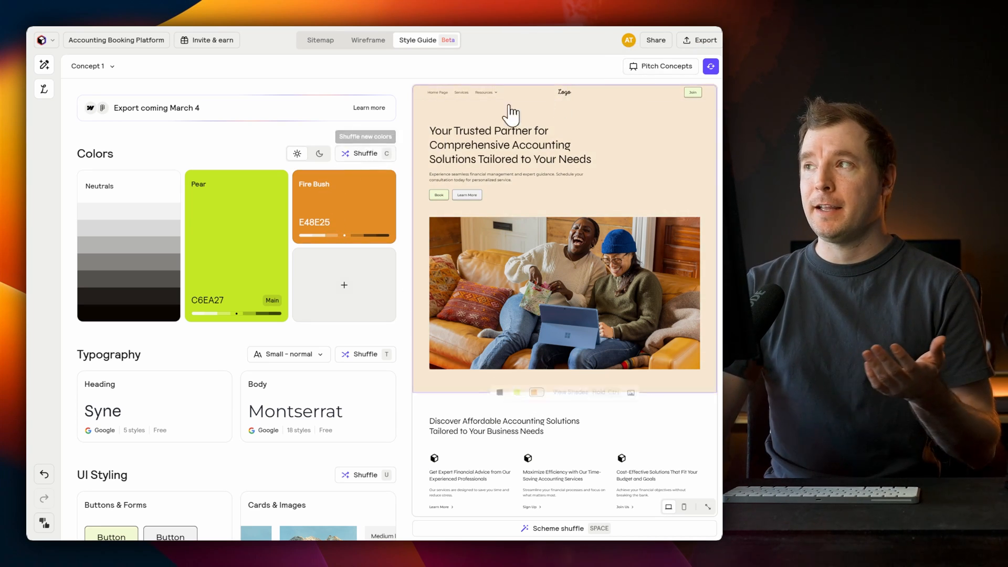
{"action": "left_click", "coordinate": [659, 66]}
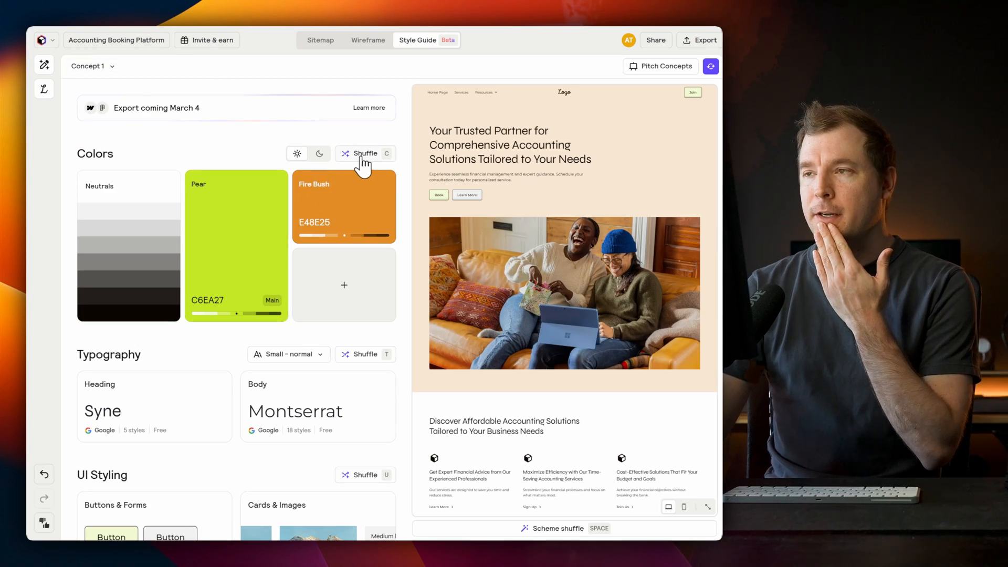
{"action": "left_click", "coordinate": [363, 153]}
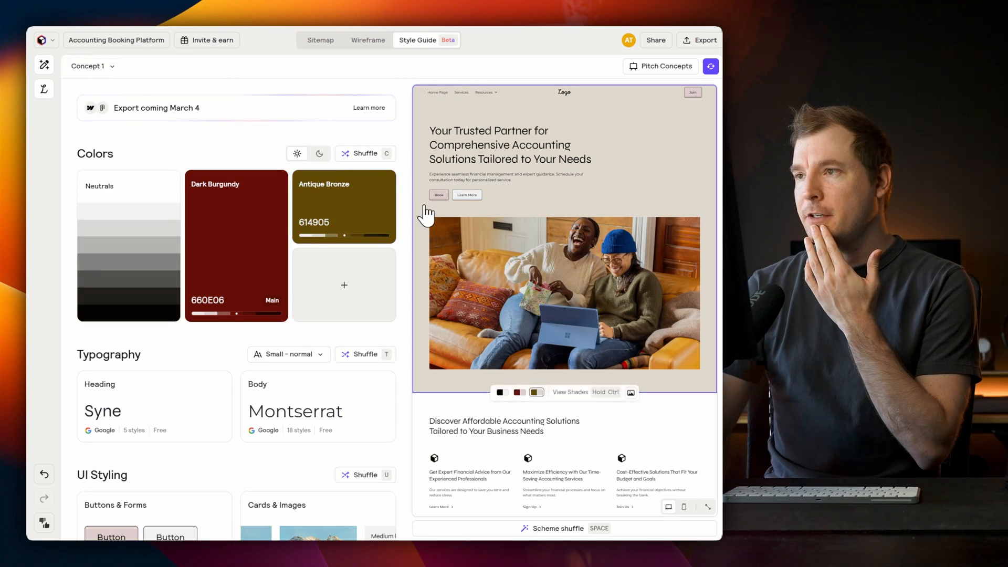
{"action": "scroll", "scroll_direction": "down", "scroll_amount": 3}
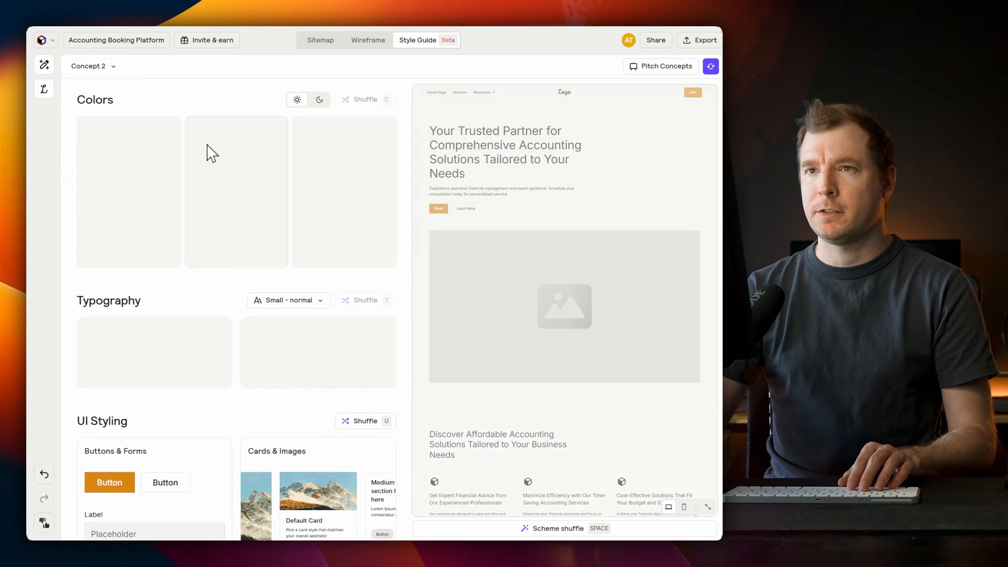
Generate Concepts 2 and 3, compare them in Pitch Concepts, then return to Wireframes.
{"action": "left_click", "coordinate": [364, 99]}
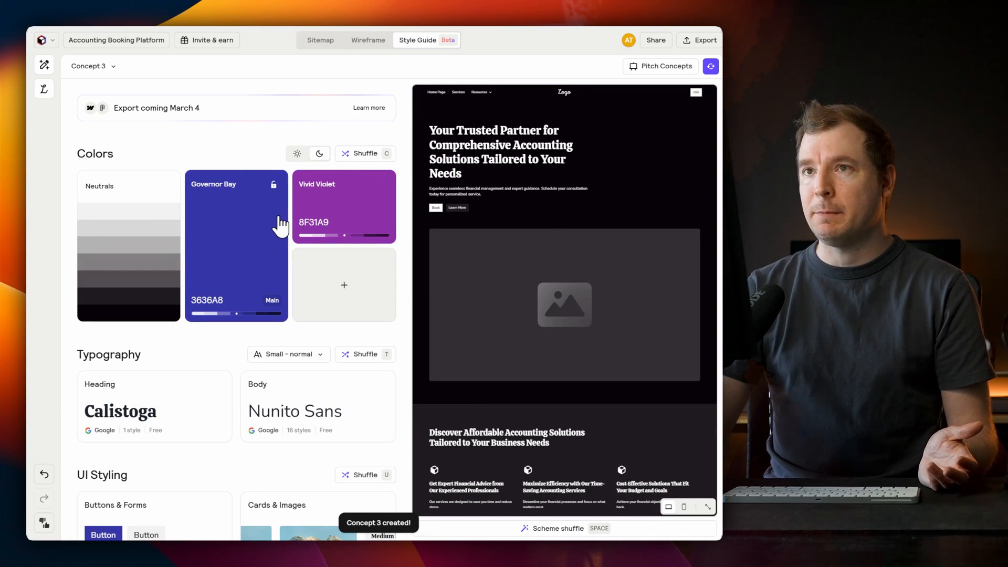
{"action": "left_click", "coordinate": [659, 66]}
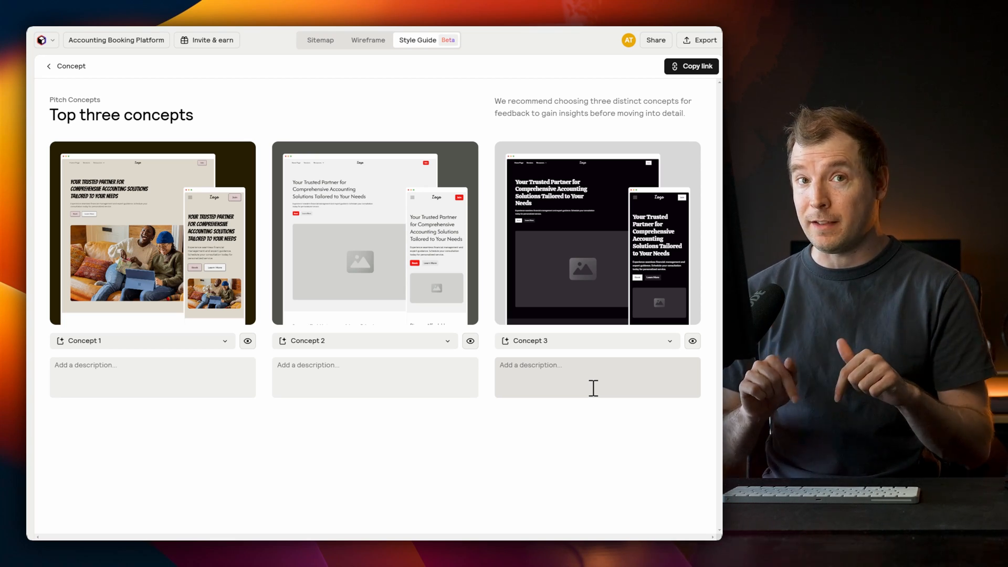
{"action": "mouse_move", "coordinate": [367, 40]}
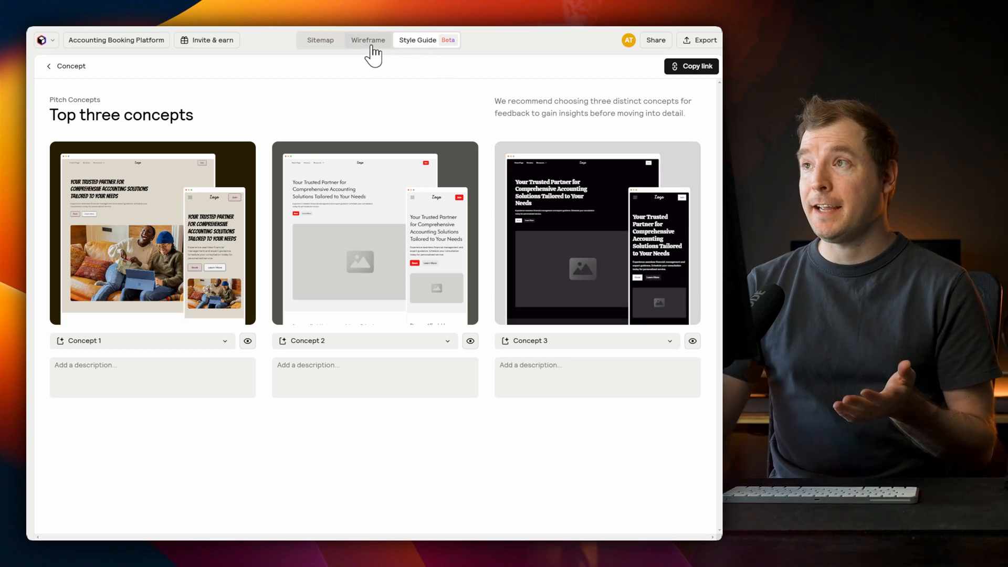
{"action": "left_click", "coordinate": [367, 40]}
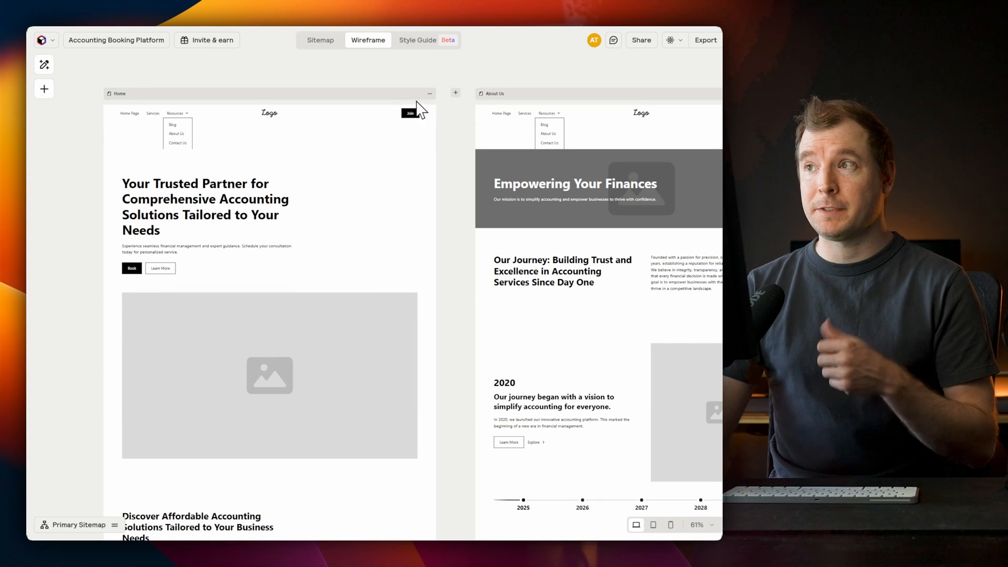
Open the Home page's actions menu and view the React, Figma, Webflow and HTML export formats.
{"action": "left_click", "coordinate": [429, 94]}
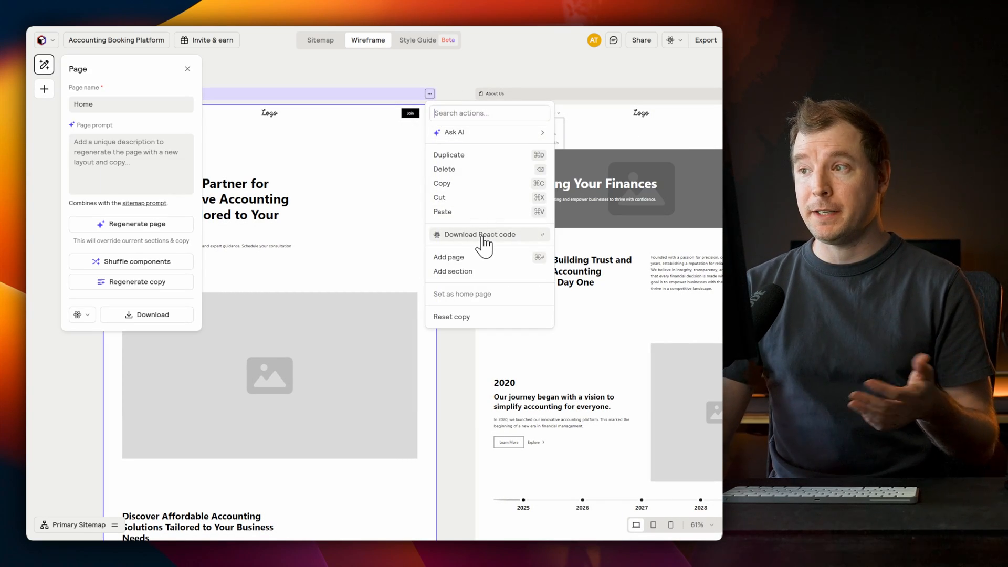
{"action": "mouse_move", "coordinate": [690, 50]}
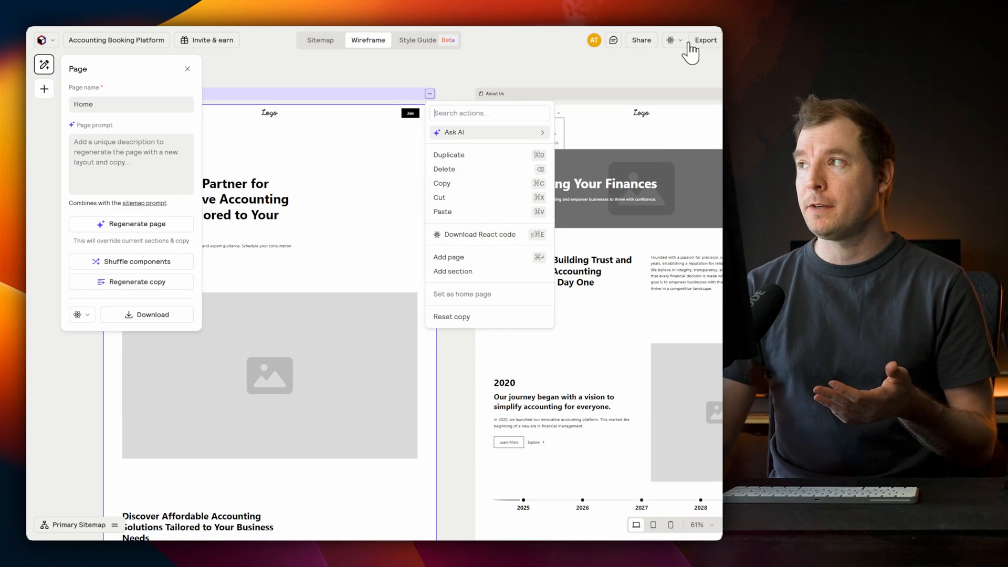
{"action": "left_click", "coordinate": [672, 40]}
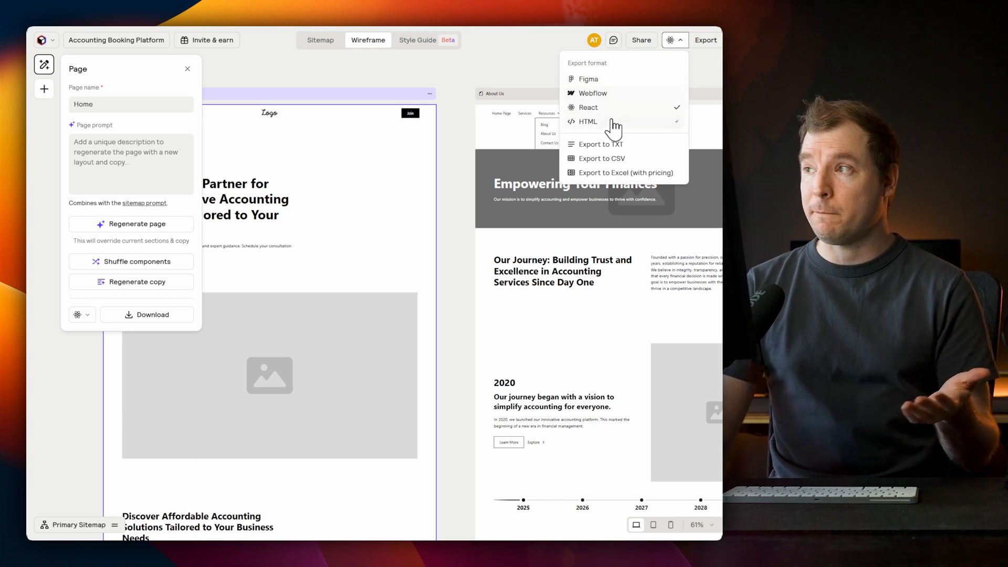
{"action": "mouse_move", "coordinate": [615, 115]}
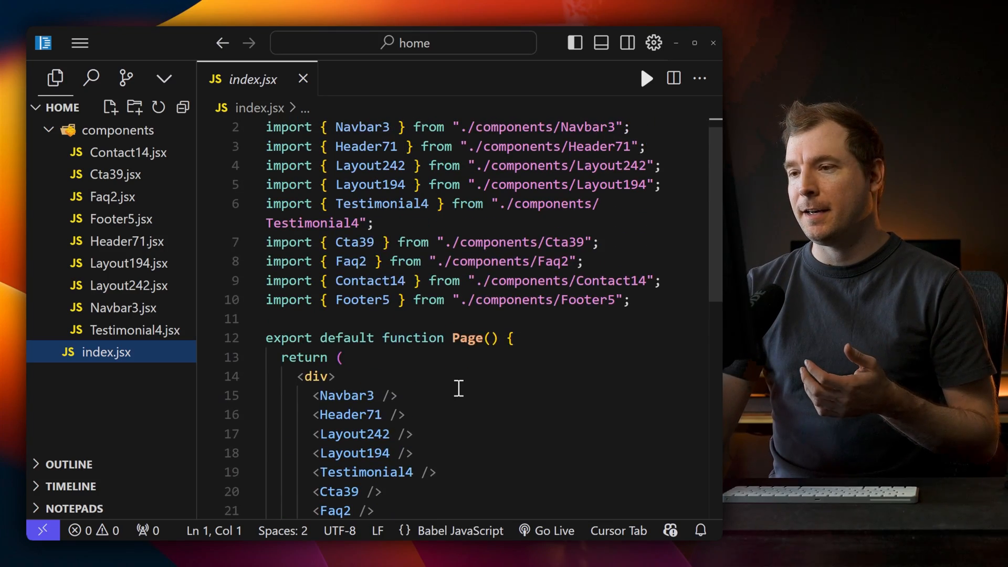
Open Cta39.jsx, Header71.jsx and Navbar3.jsx in turn and scroll through their code.
{"action": "left_click", "coordinate": [117, 174]}
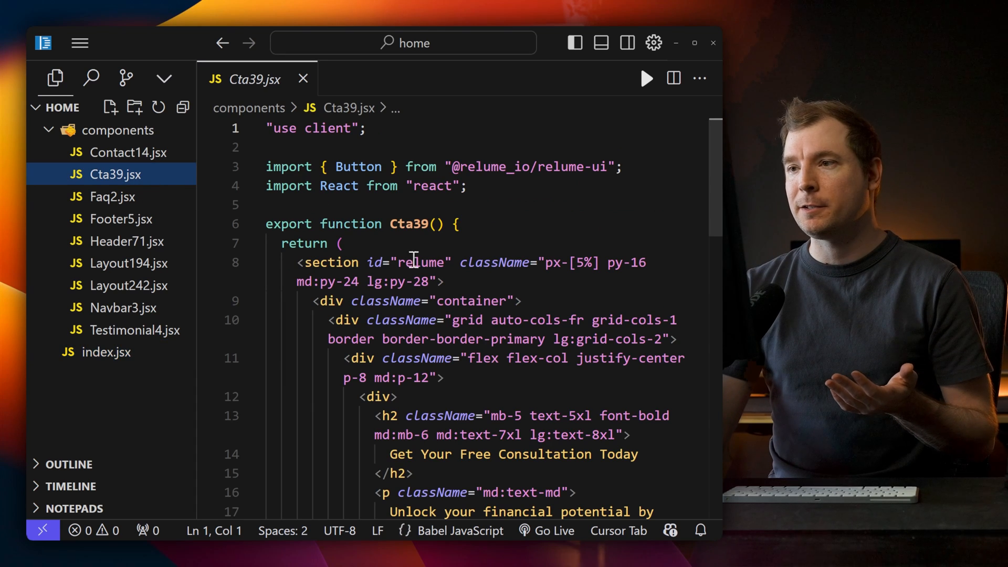
{"action": "scroll", "scroll_direction": "down", "scroll_amount": 3}
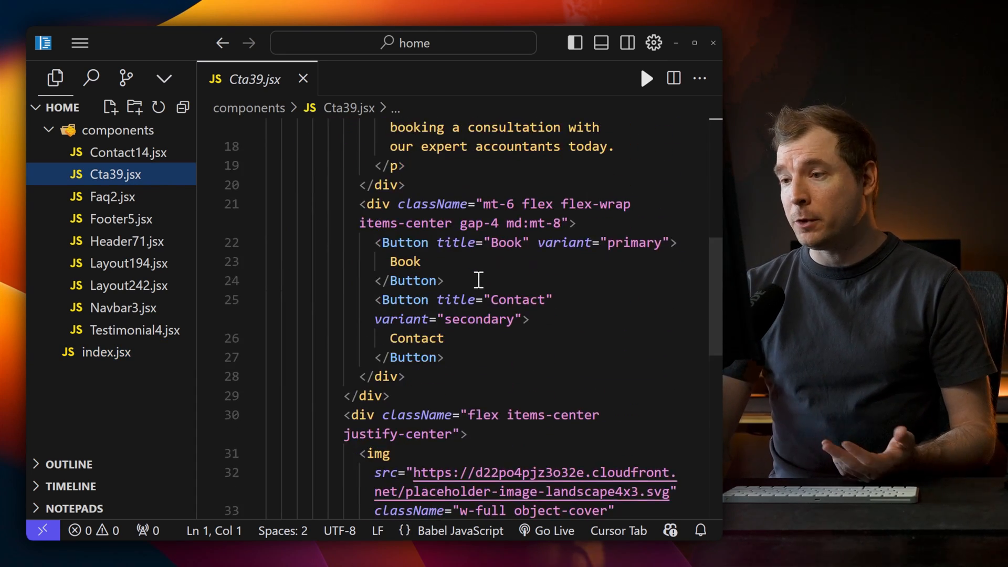
{"action": "left_click", "coordinate": [112, 197]}
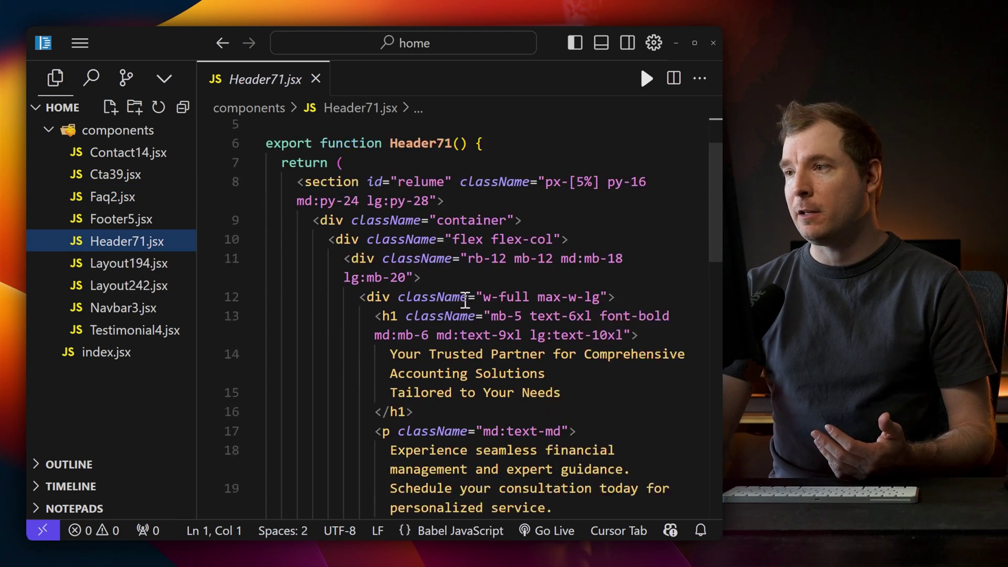
{"action": "left_click", "coordinate": [123, 307]}
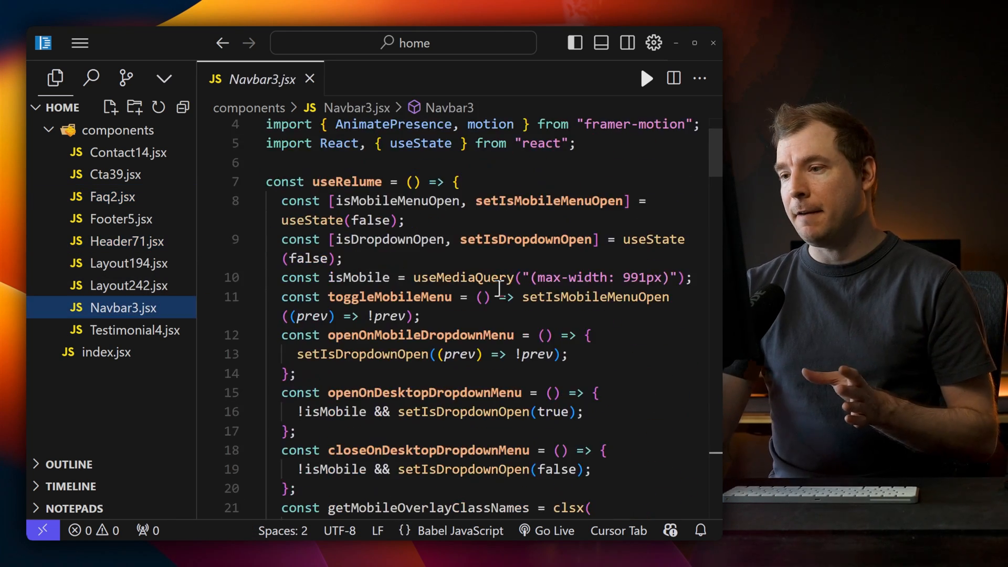
{"action": "scroll", "scroll_direction": "down", "scroll_amount": 3}
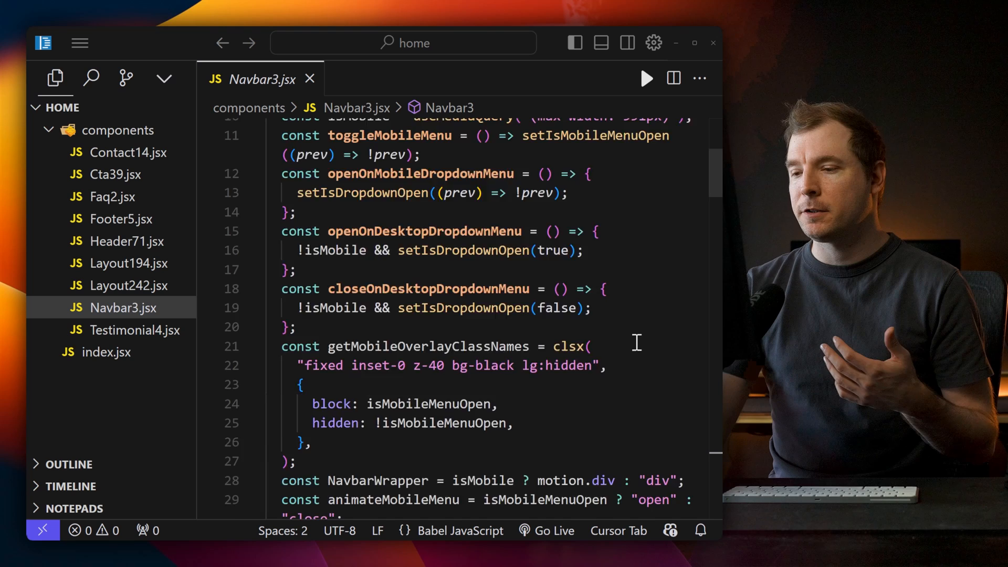
{"action": "scroll", "scroll_direction": "down", "scroll_amount": 3}
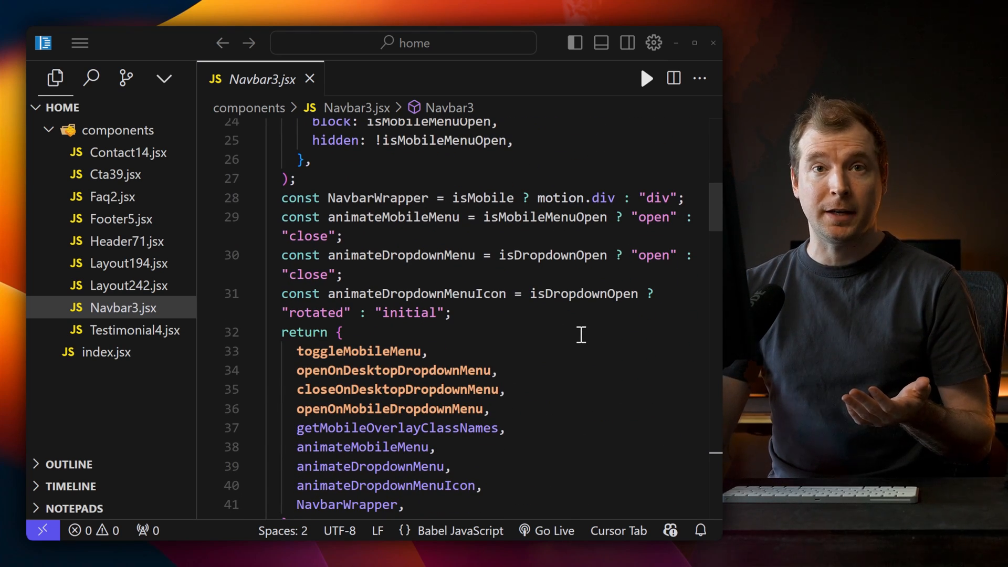